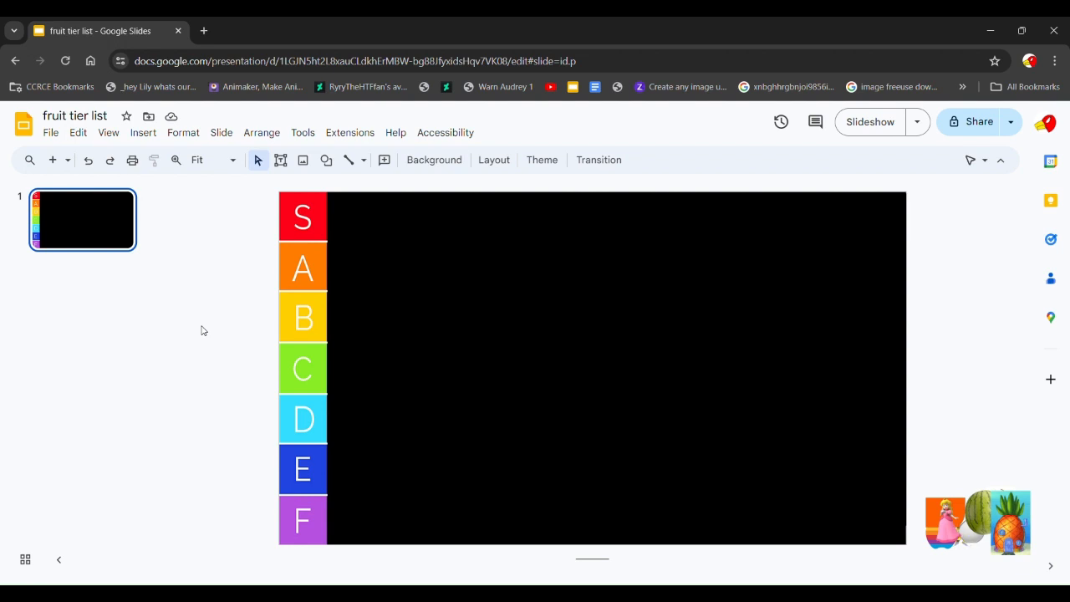
{"action": "mouse_move", "coordinate": [1020, 454]}
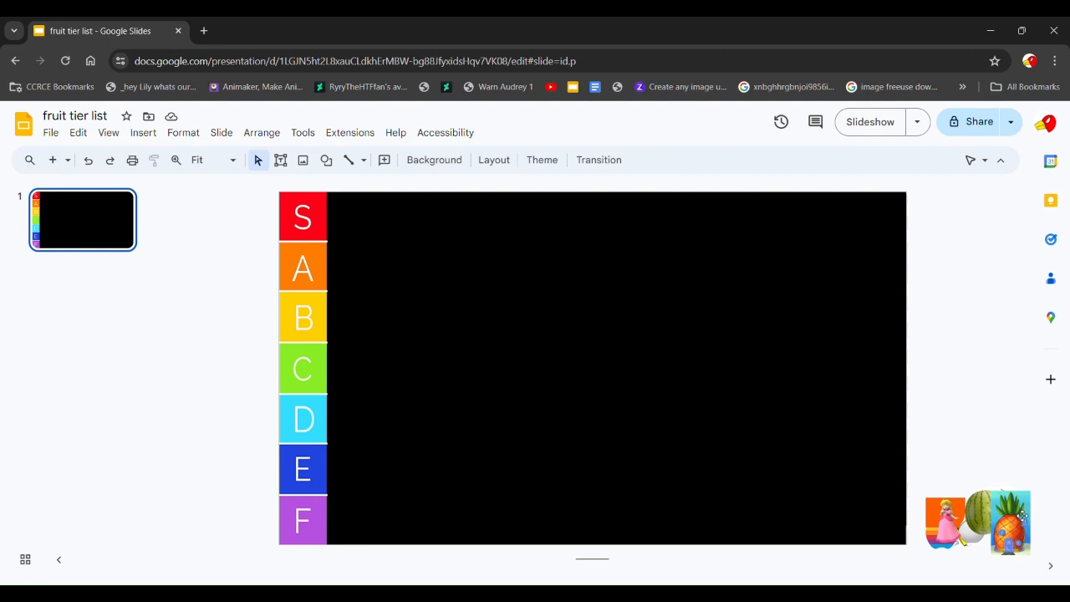
{"action": "mouse_move", "coordinate": [891, 522]}
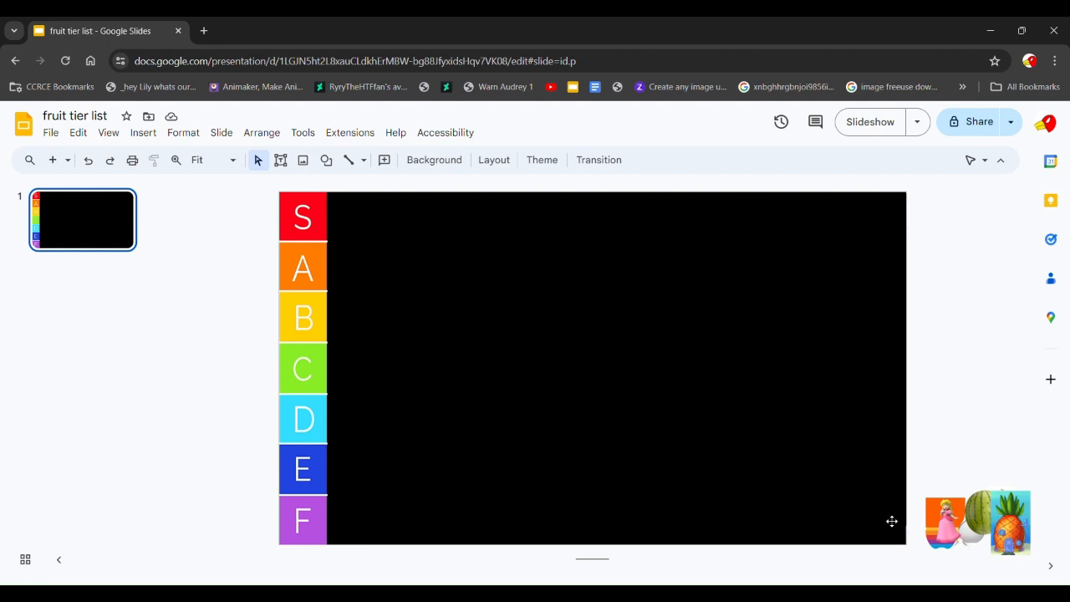
Step: Bring the pineapple house image onto the slide and make a copy of it
{"action": "left_click", "coordinate": [1002, 518]}
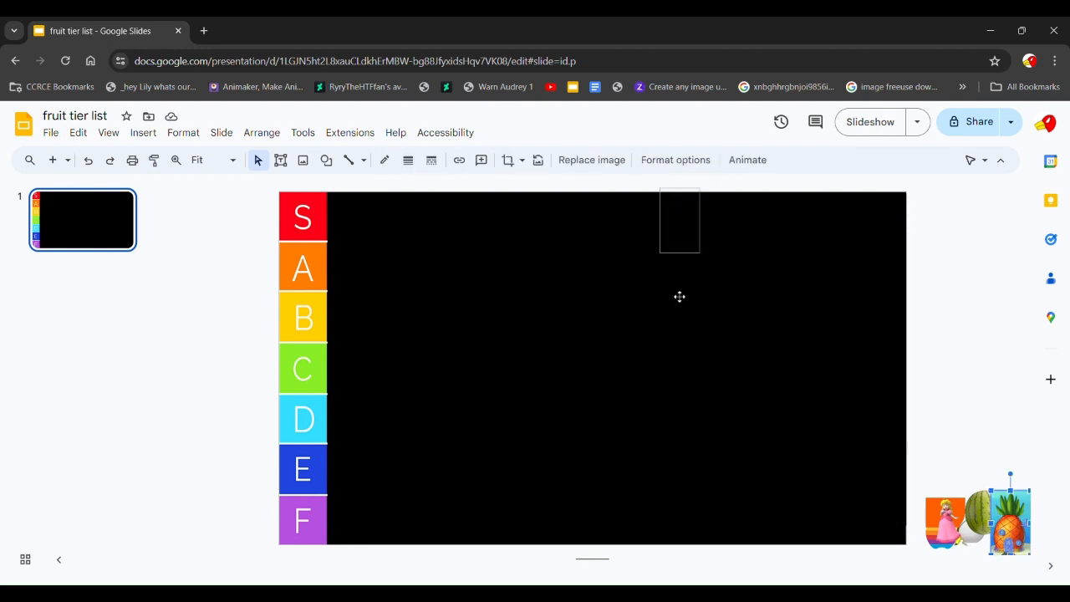
{"action": "left_click_drag", "start_coordinate": [1010, 510], "coordinate": [717, 451]}
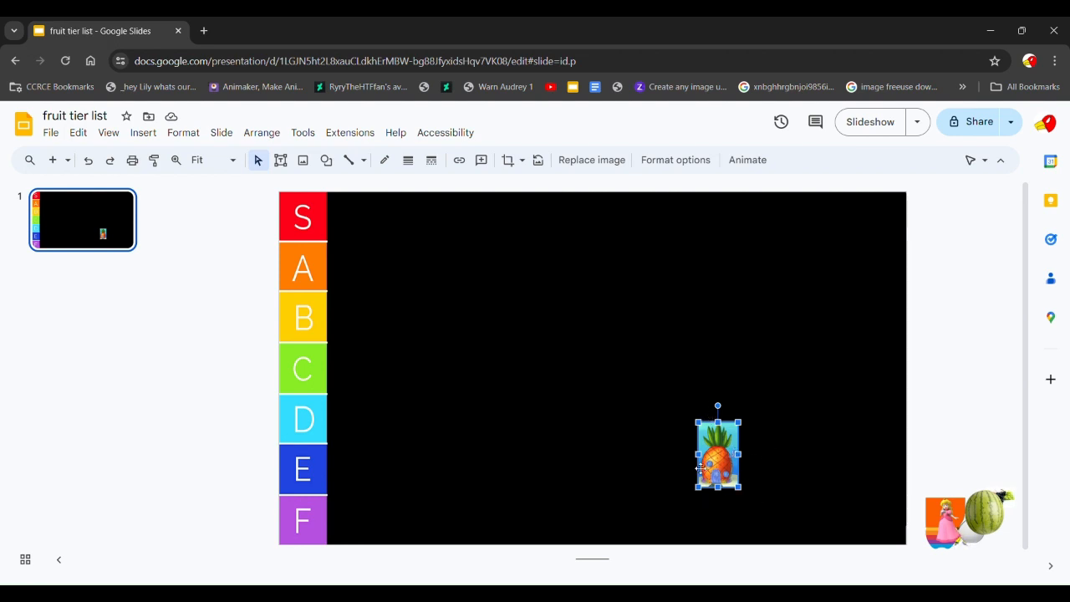
{"action": "mouse_move", "coordinate": [727, 467]}
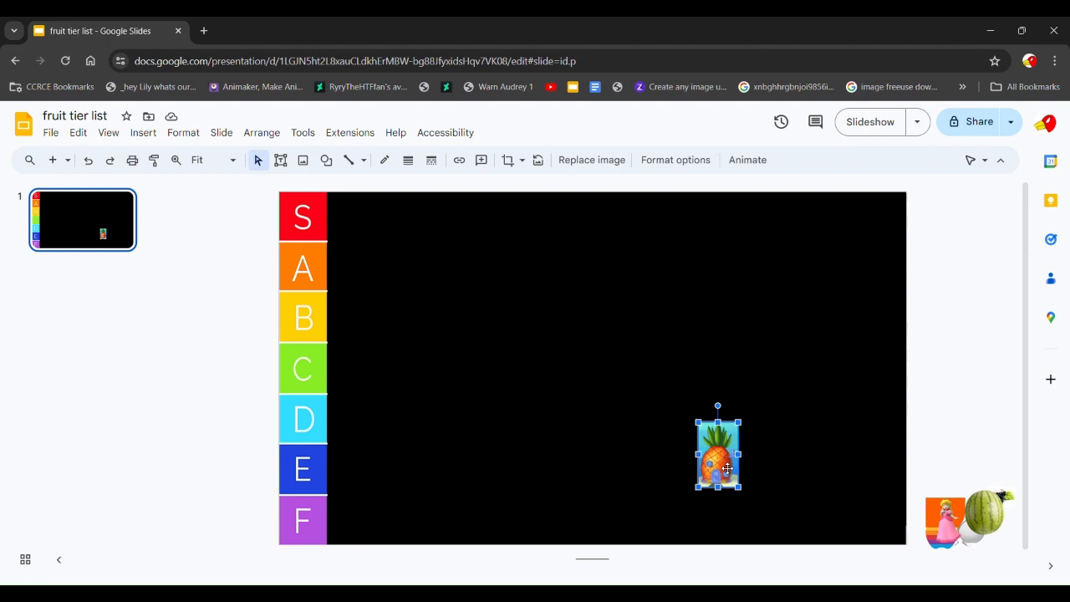
{"action": "left_click_drag", "start_coordinate": [719, 451], "coordinate": [725, 459]}
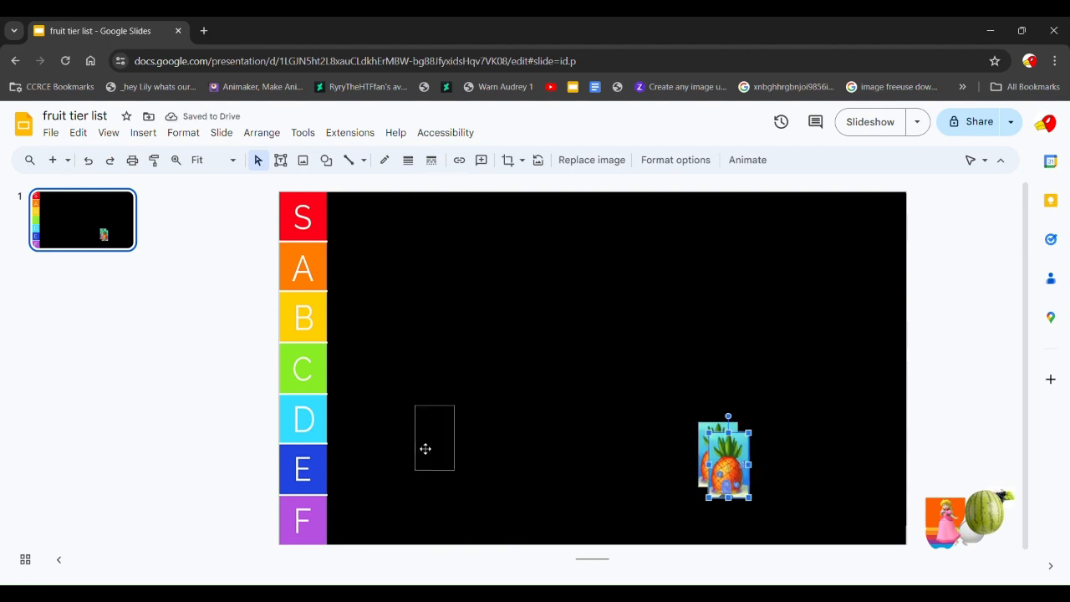
Step: Place one pineapple image in the D row and the other in the E row
{"action": "left_click_drag", "start_coordinate": [434, 438], "coordinate": [368, 450]}
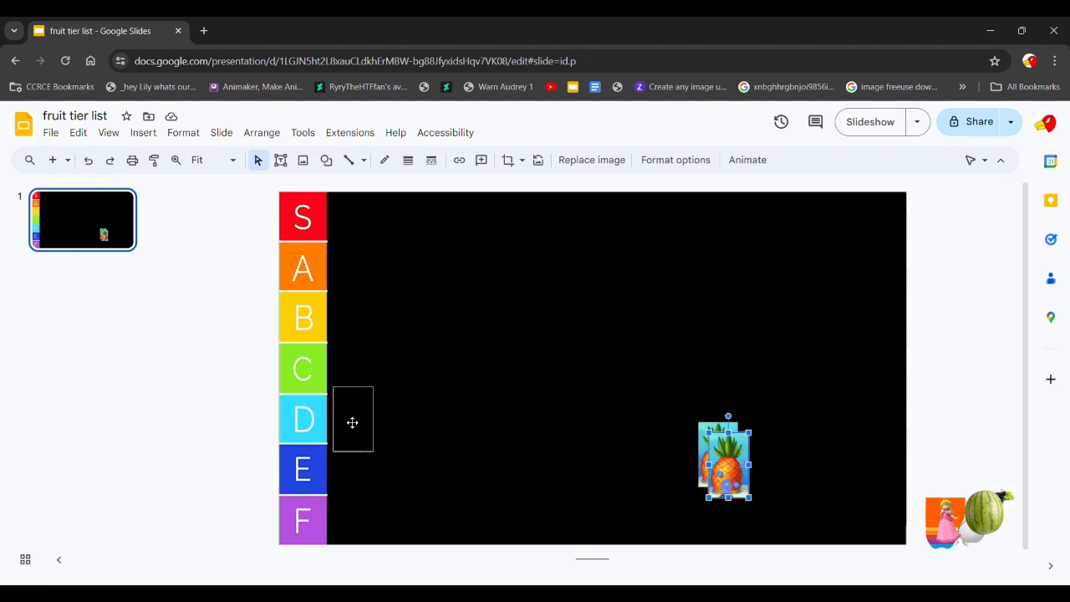
{"action": "left_click_drag", "start_coordinate": [727, 460], "coordinate": [364, 418]}
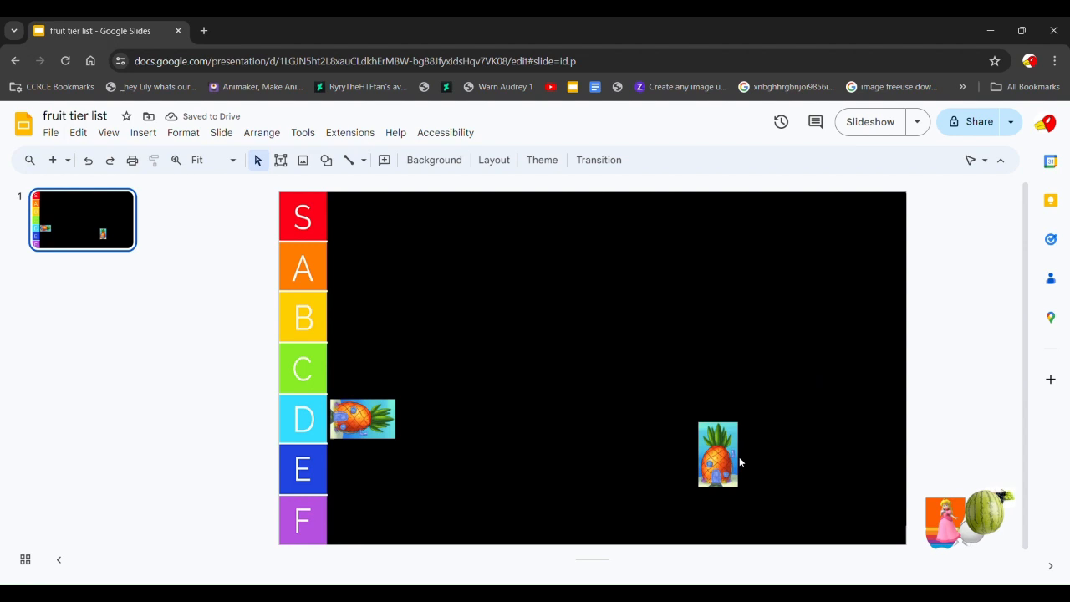
{"action": "left_click", "coordinate": [717, 455]}
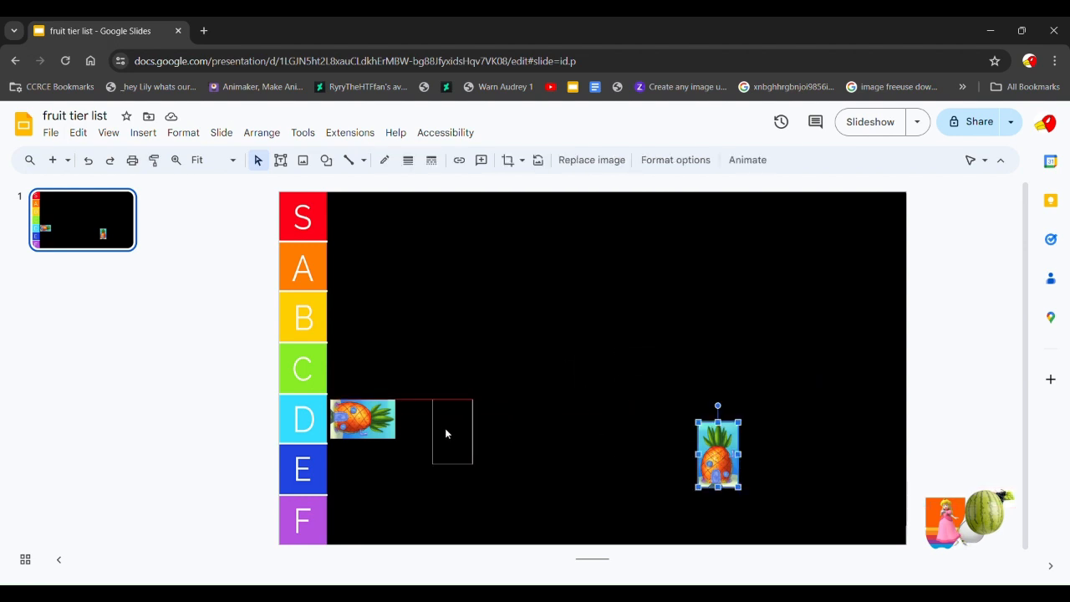
{"action": "left_click_drag", "start_coordinate": [717, 451], "coordinate": [358, 468]}
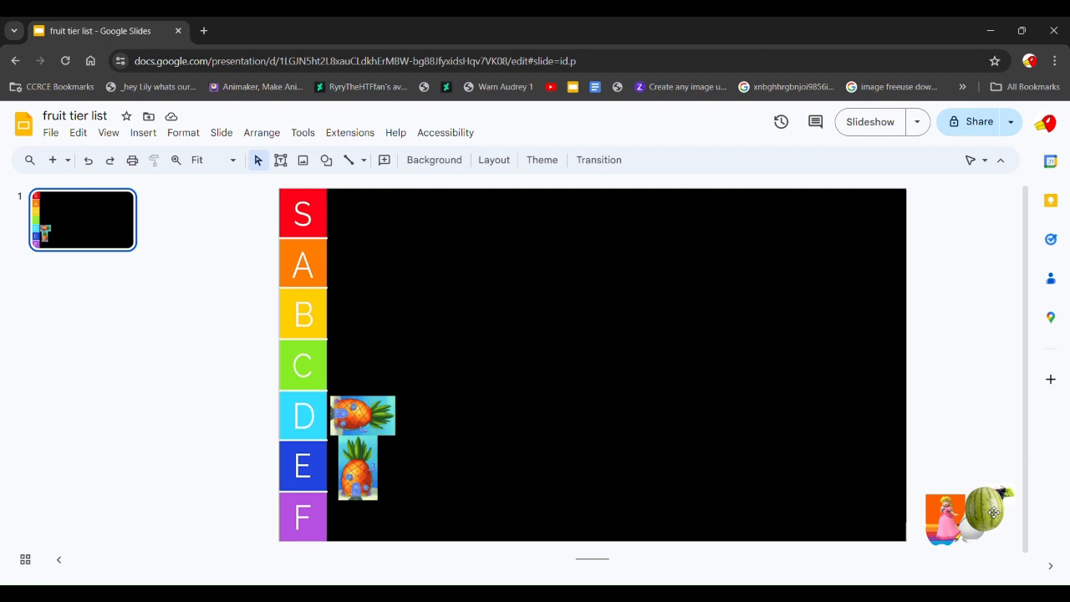
Step: Copy the princess image onto the slide and place the copies in the C and B rows
{"action": "left_click", "coordinate": [992, 510]}
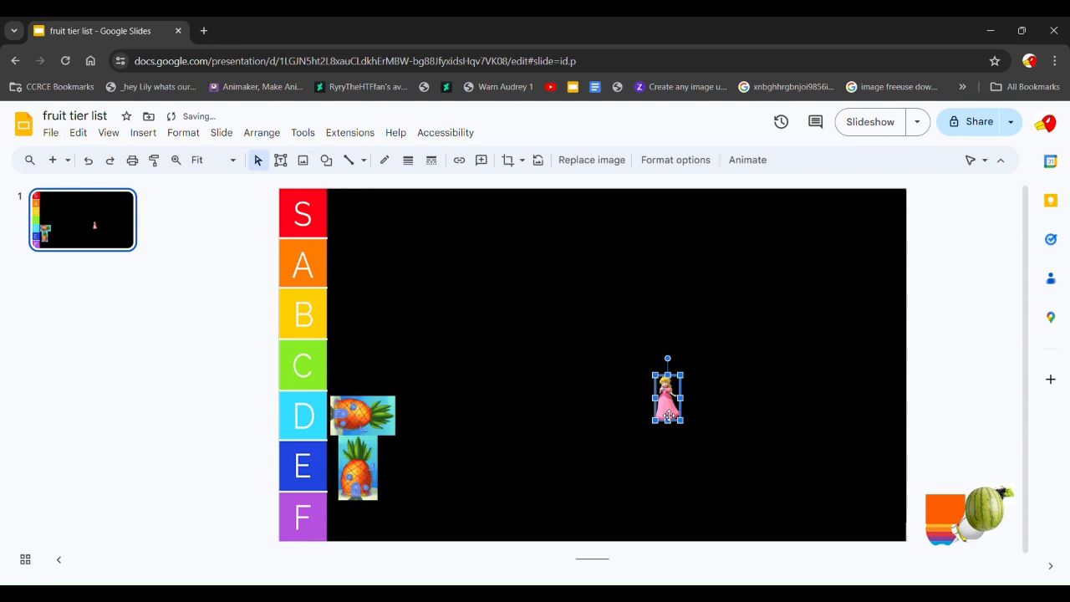
{"action": "left_click_drag", "start_coordinate": [667, 394], "coordinate": [677, 403]}
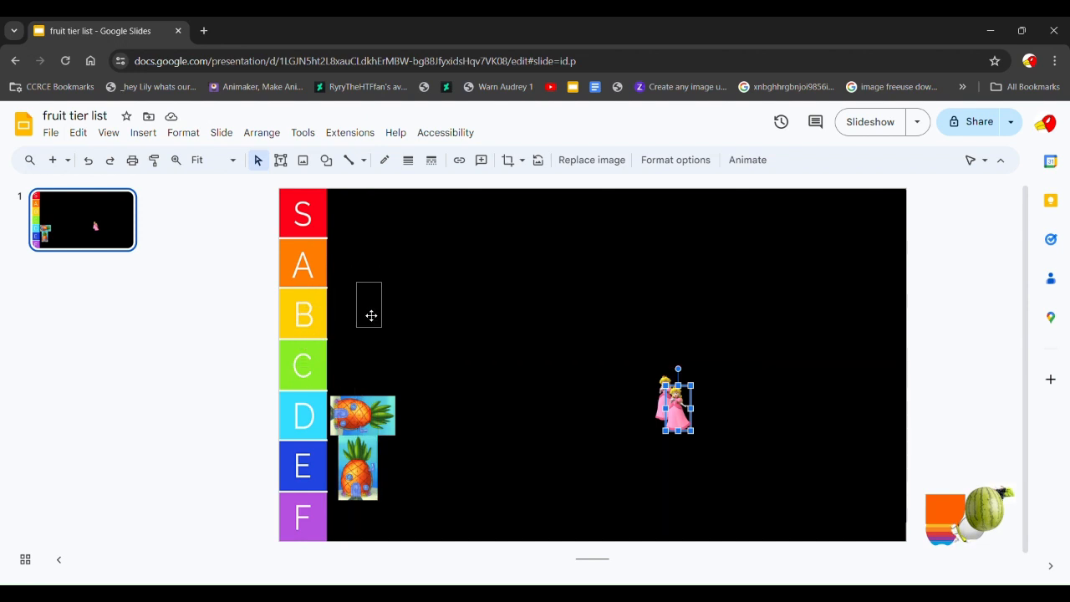
{"action": "left_click_drag", "start_coordinate": [367, 304], "coordinate": [350, 299]}
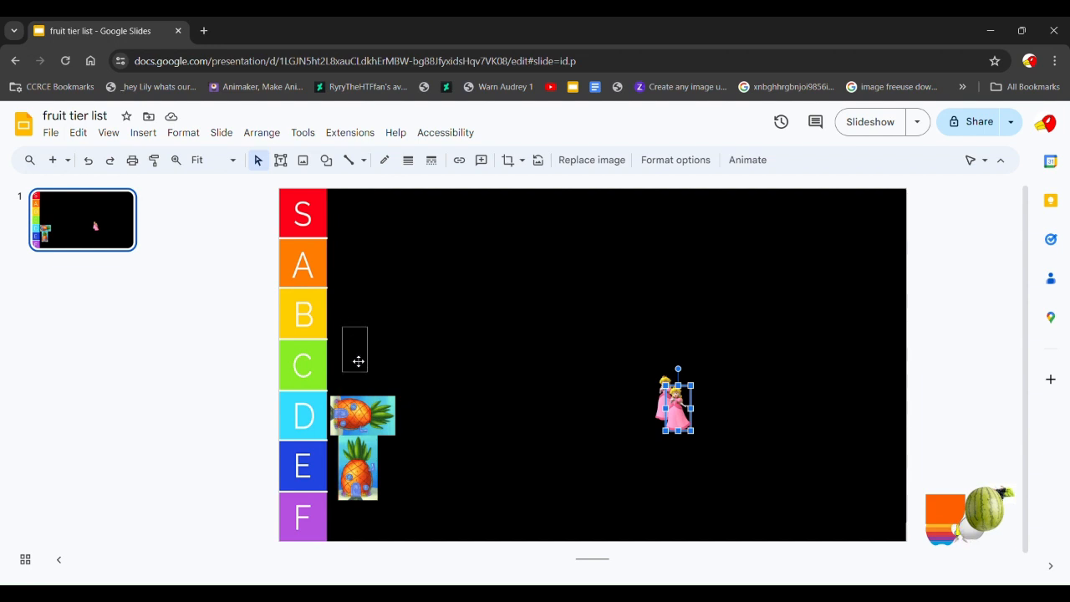
{"action": "left_click_drag", "start_coordinate": [677, 403], "coordinate": [347, 365]}
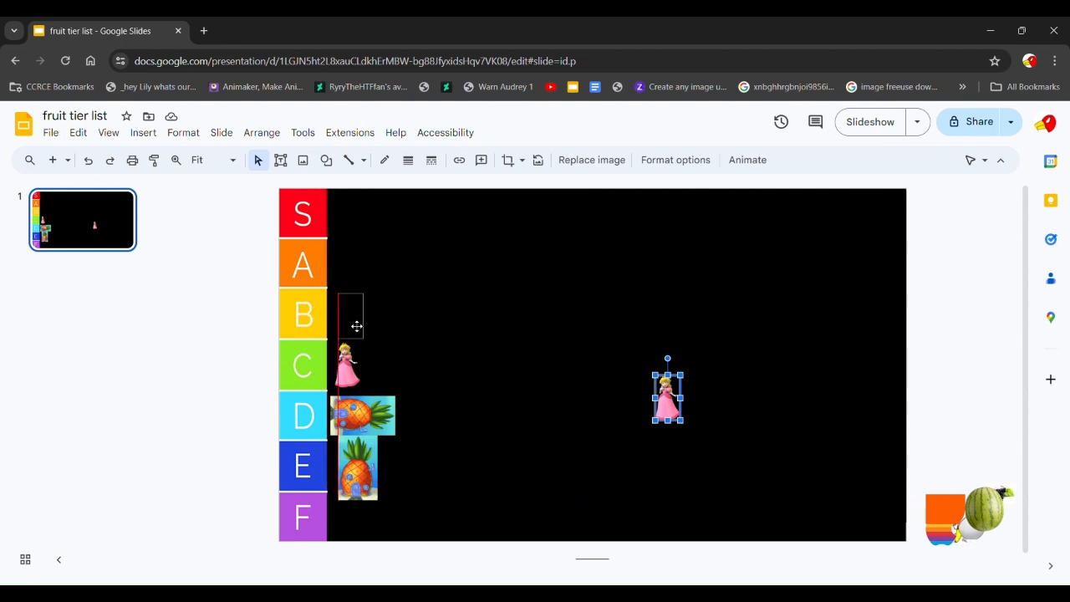
{"action": "left_click_drag", "start_coordinate": [667, 394], "coordinate": [351, 314]}
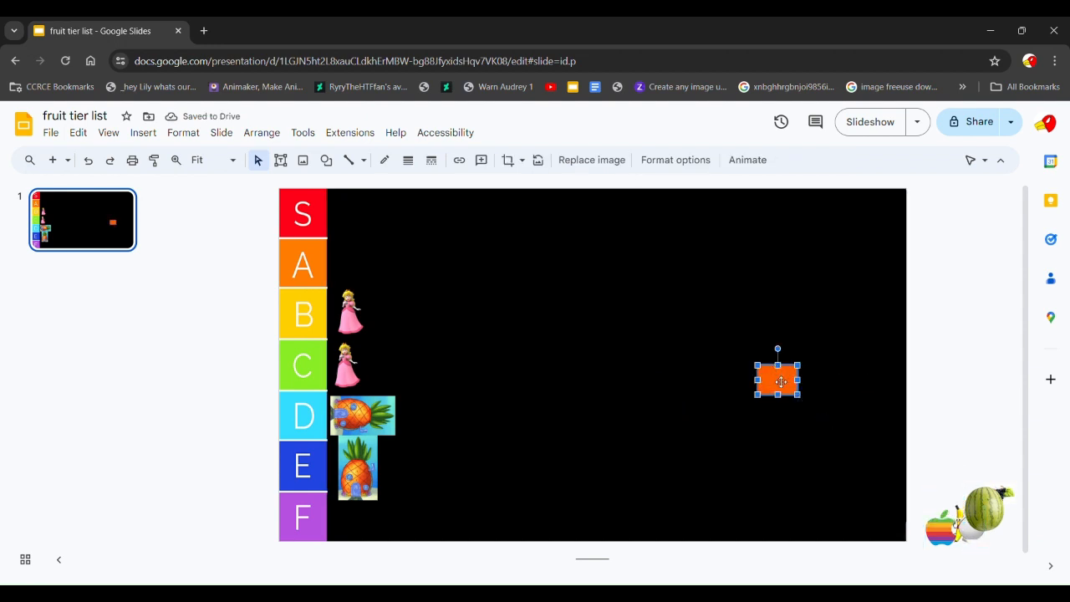
Step: Move one orange square into the A row and the other into the C row
{"action": "left_click_drag", "start_coordinate": [777, 378], "coordinate": [785, 384]}
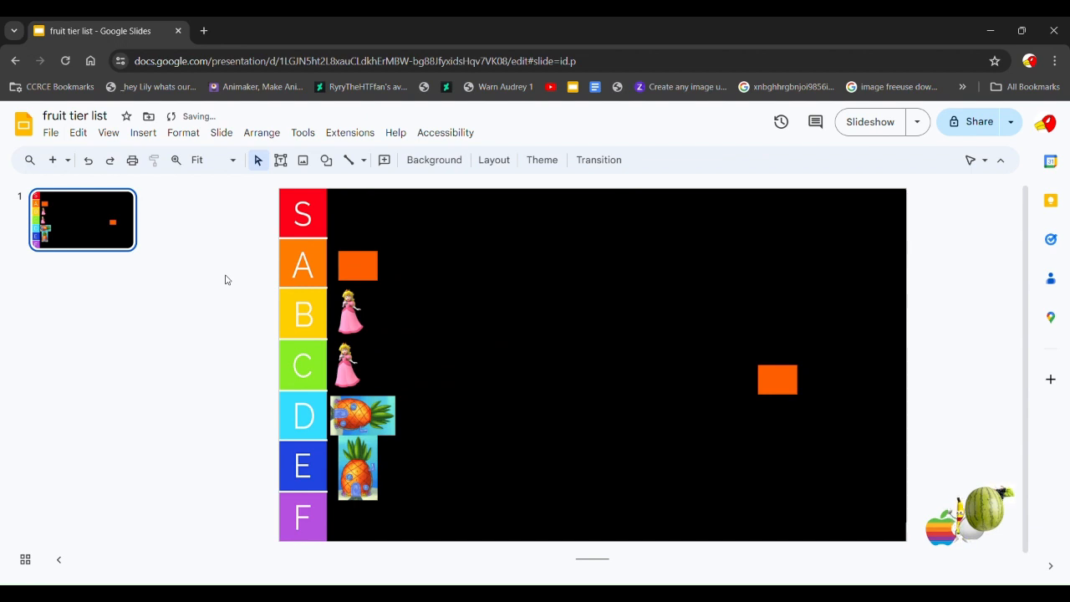
{"action": "left_click", "coordinate": [777, 378]}
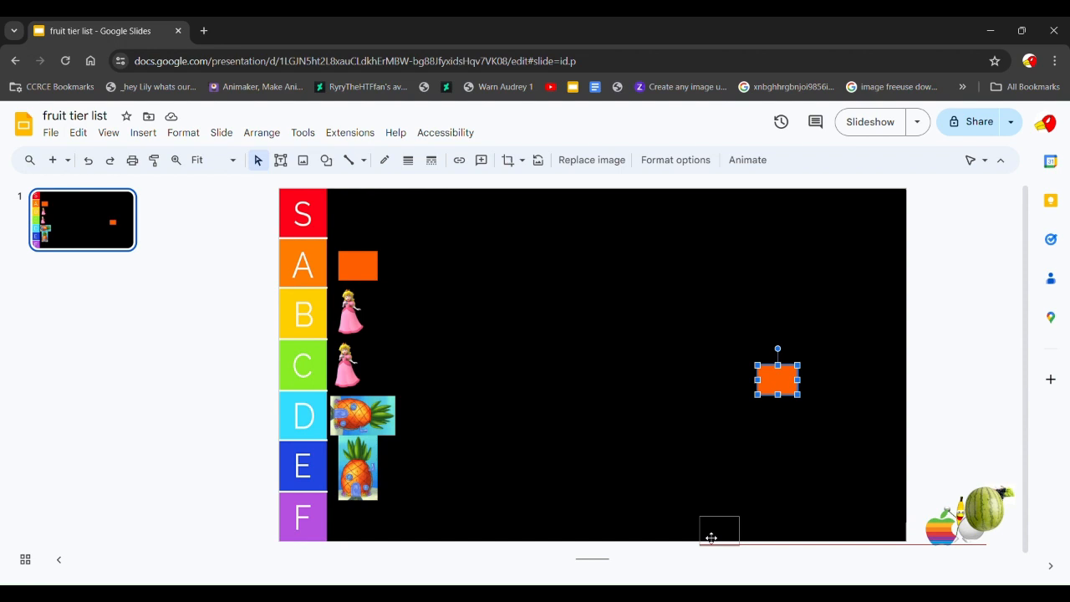
{"action": "left_click_drag", "start_coordinate": [777, 378], "coordinate": [722, 534]}
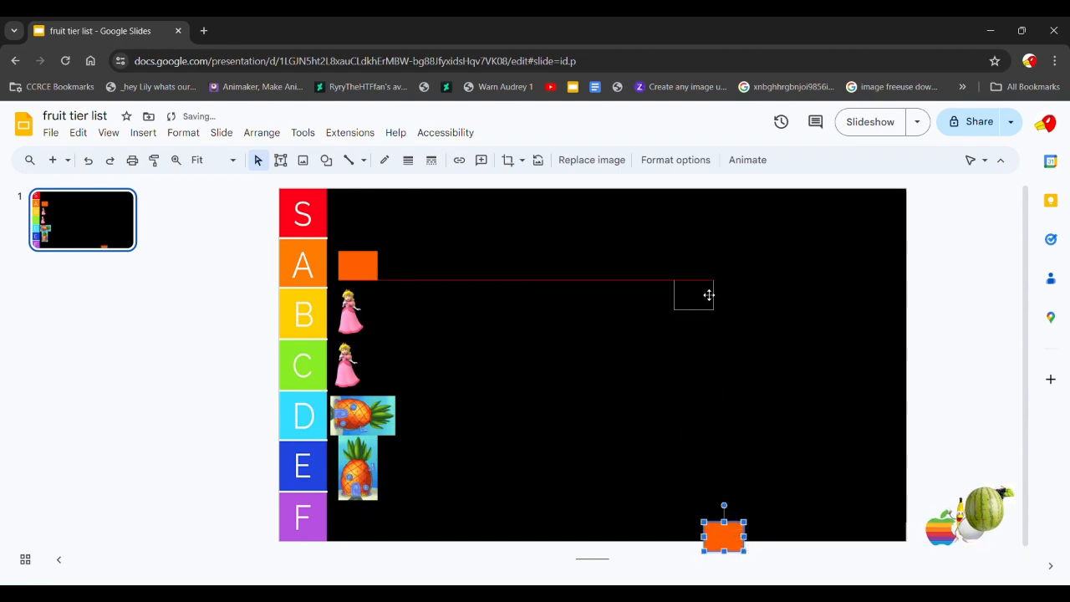
{"action": "left_click_drag", "start_coordinate": [722, 535], "coordinate": [686, 221]}
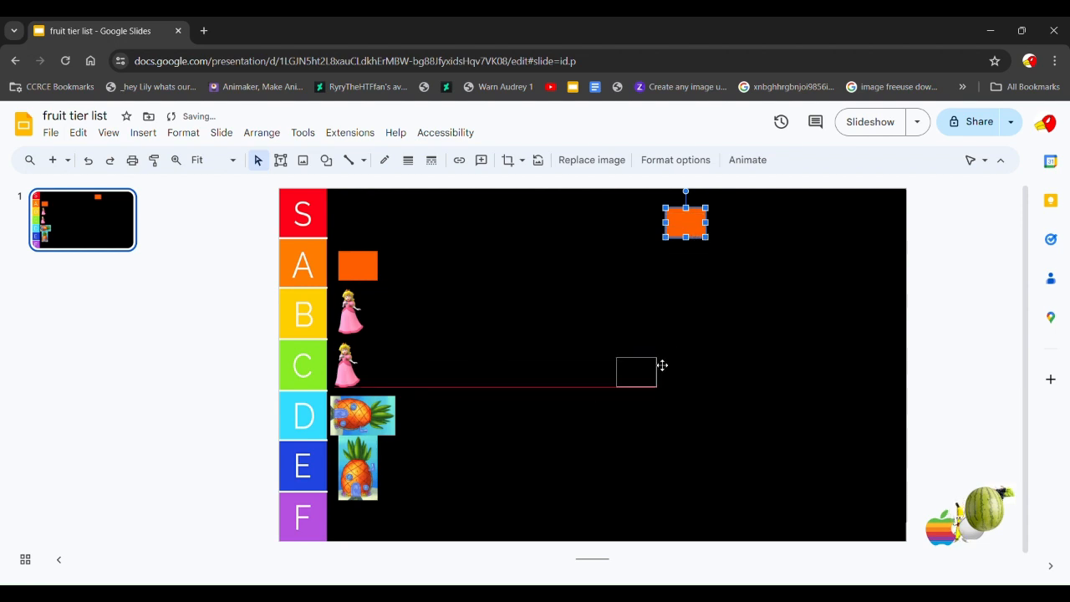
{"action": "left_click_drag", "start_coordinate": [635, 371], "coordinate": [677, 520]}
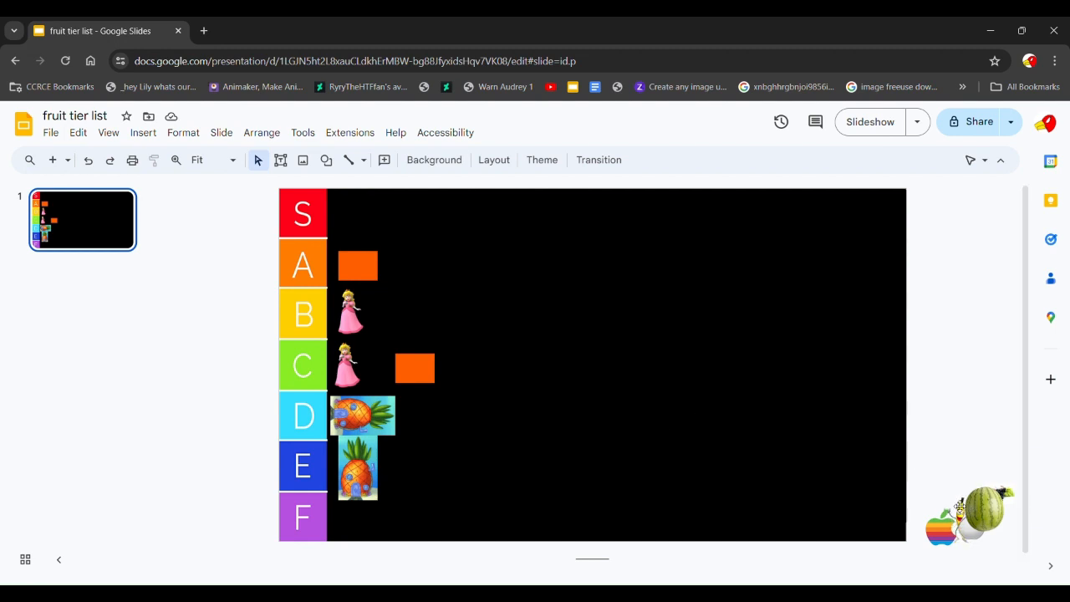
Step: Bring the dancing banana onto the slide and move the extra copy off the slide
{"action": "left_click", "coordinate": [969, 515]}
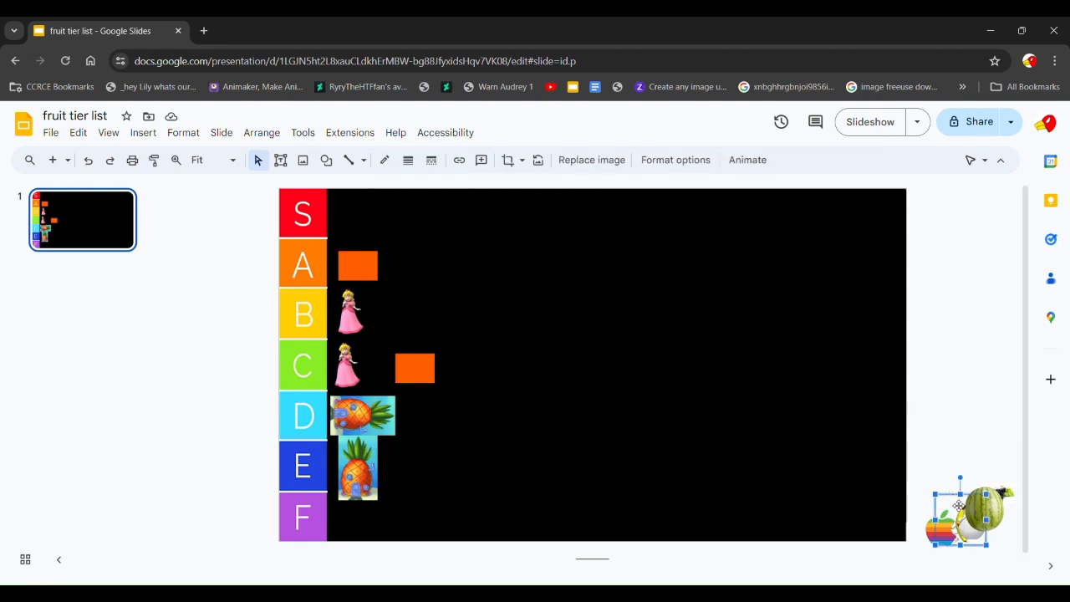
{"action": "left_click_drag", "start_coordinate": [969, 510], "coordinate": [652, 346]}
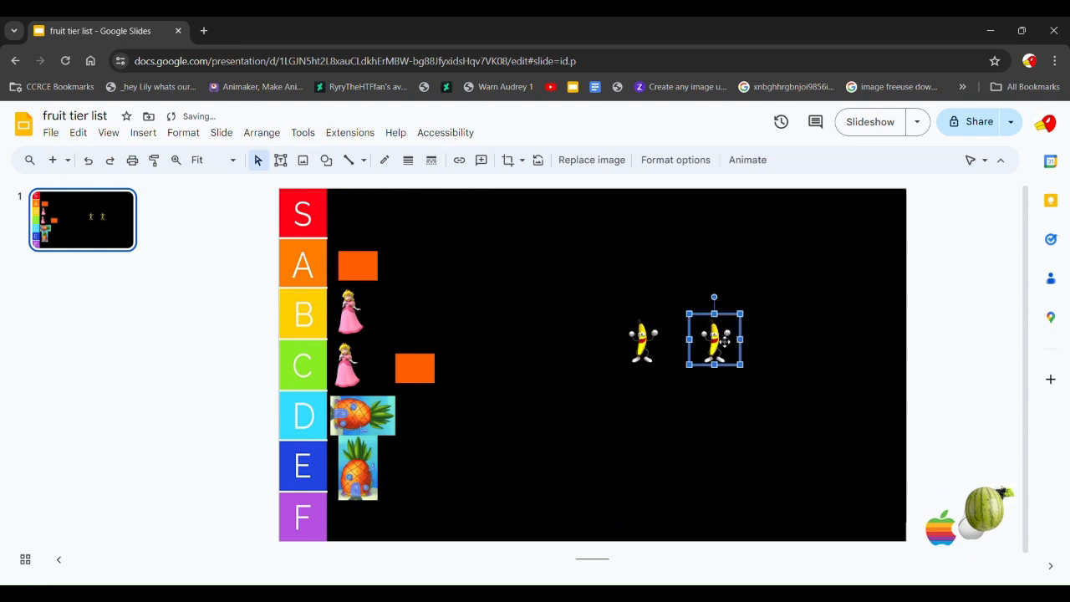
{"action": "left_click_drag", "start_coordinate": [716, 338], "coordinate": [650, 326]}
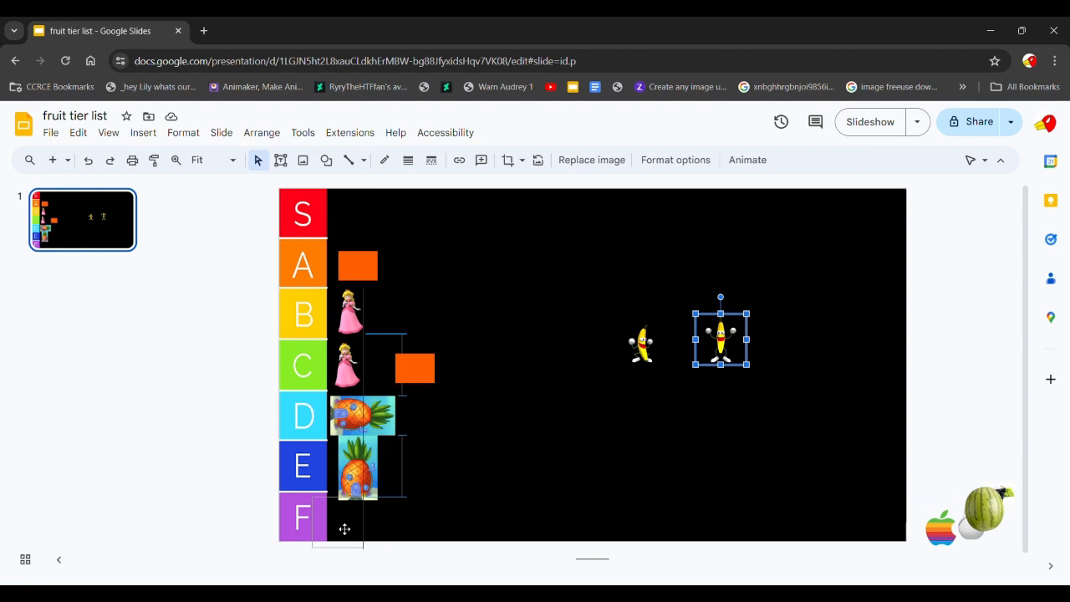
{"action": "left_click_drag", "start_coordinate": [720, 338], "coordinate": [709, 367]}
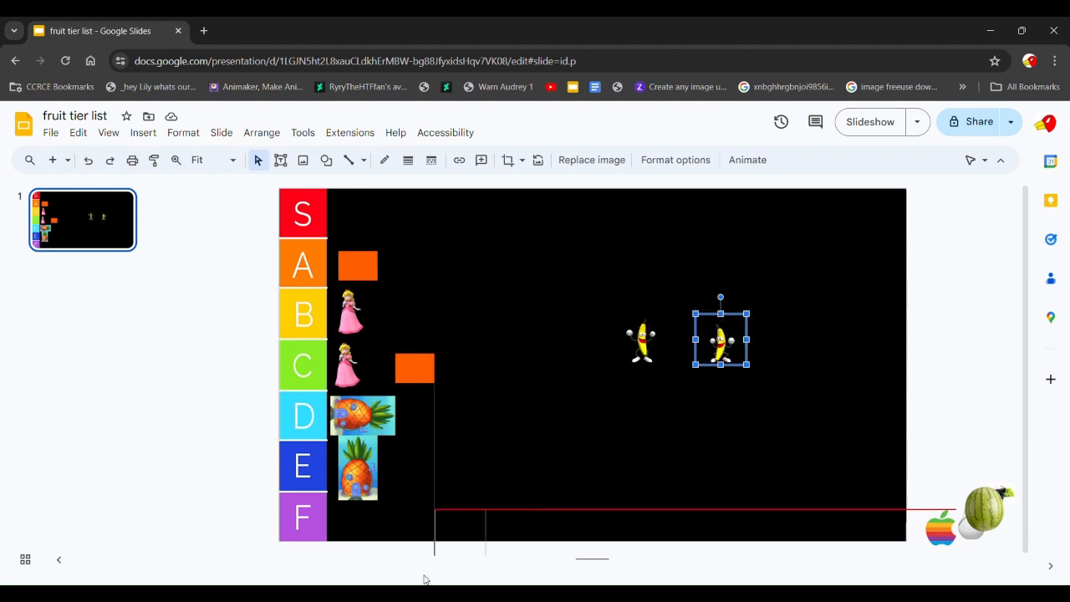
{"action": "left_click_drag", "start_coordinate": [721, 338], "coordinate": [351, 522]}
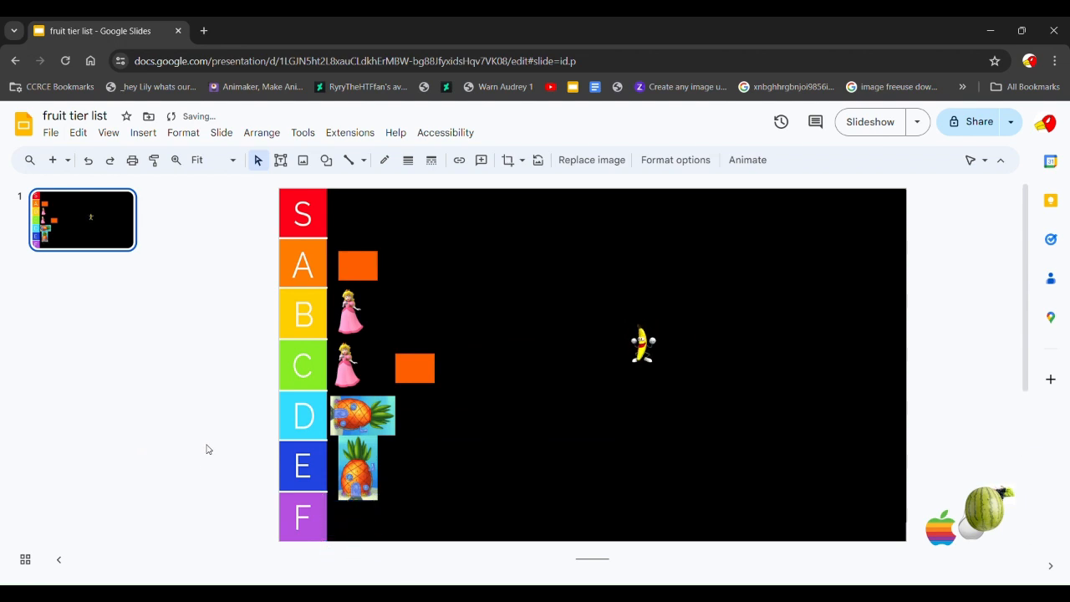
Step: Move the remaining banana image into the S row
{"action": "left_click", "coordinate": [641, 343]}
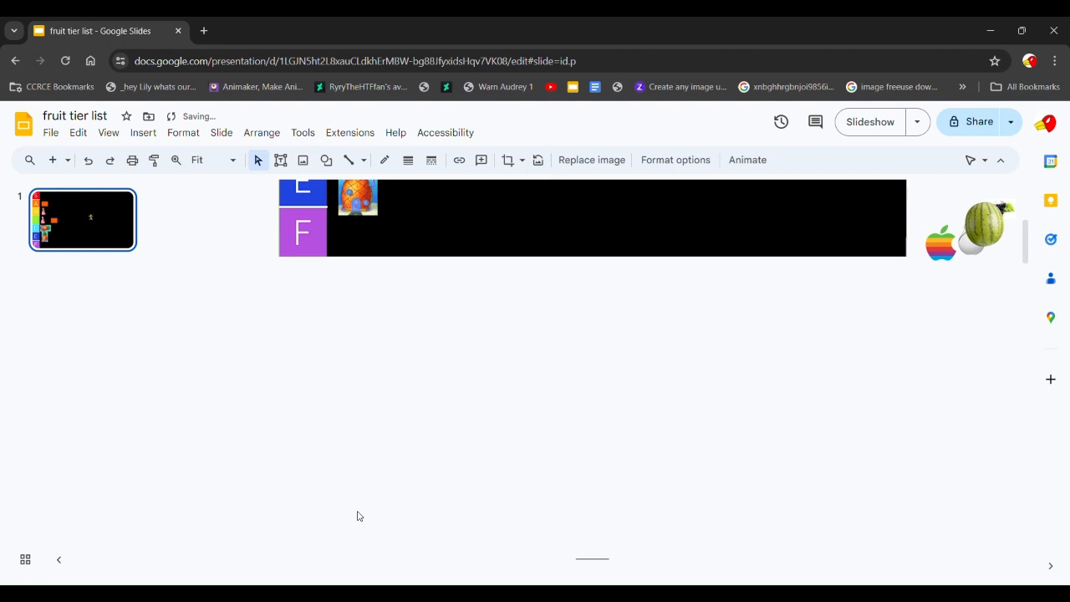
{"action": "left_click", "coordinate": [451, 264]}
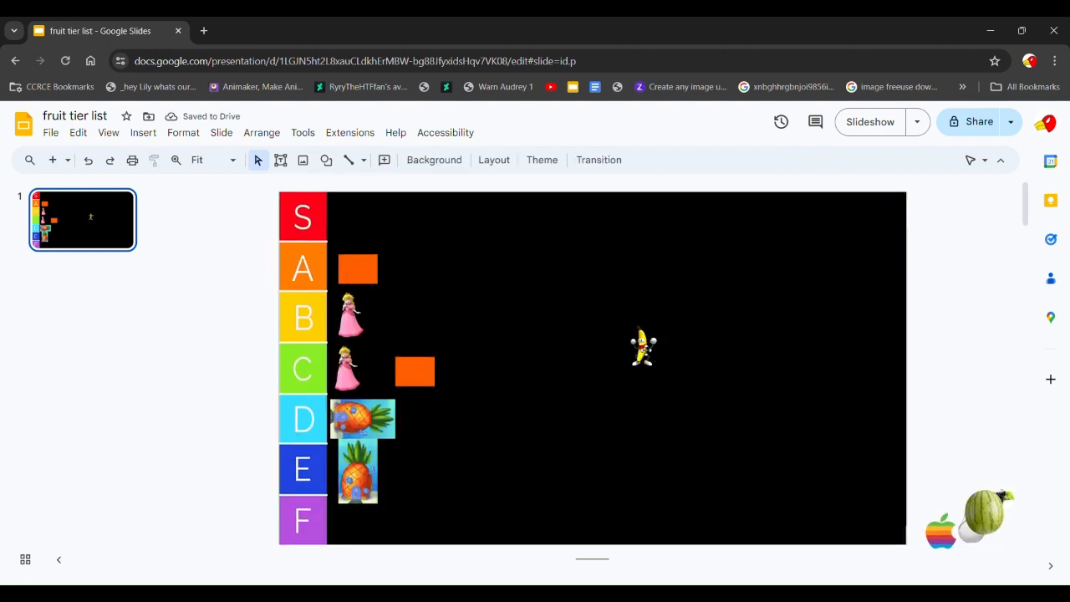
{"action": "left_click", "coordinate": [642, 342]}
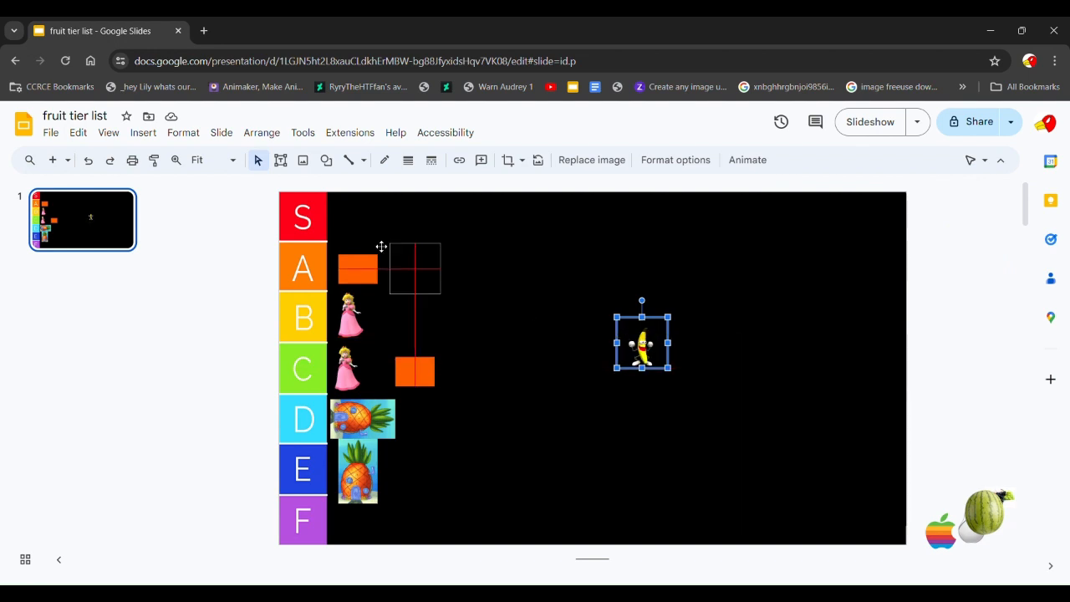
{"action": "left_click_drag", "start_coordinate": [642, 343], "coordinate": [358, 217]}
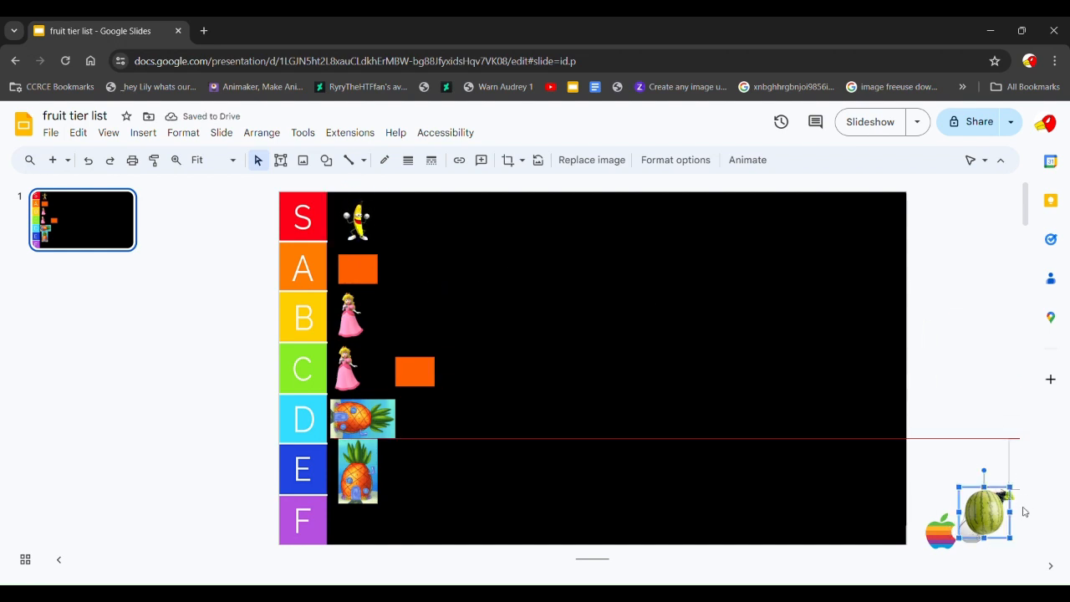
Step: Bring the watermelon image onto the slide and place a copy lower and to the right
{"action": "left_click_drag", "start_coordinate": [983, 510], "coordinate": [986, 426]}
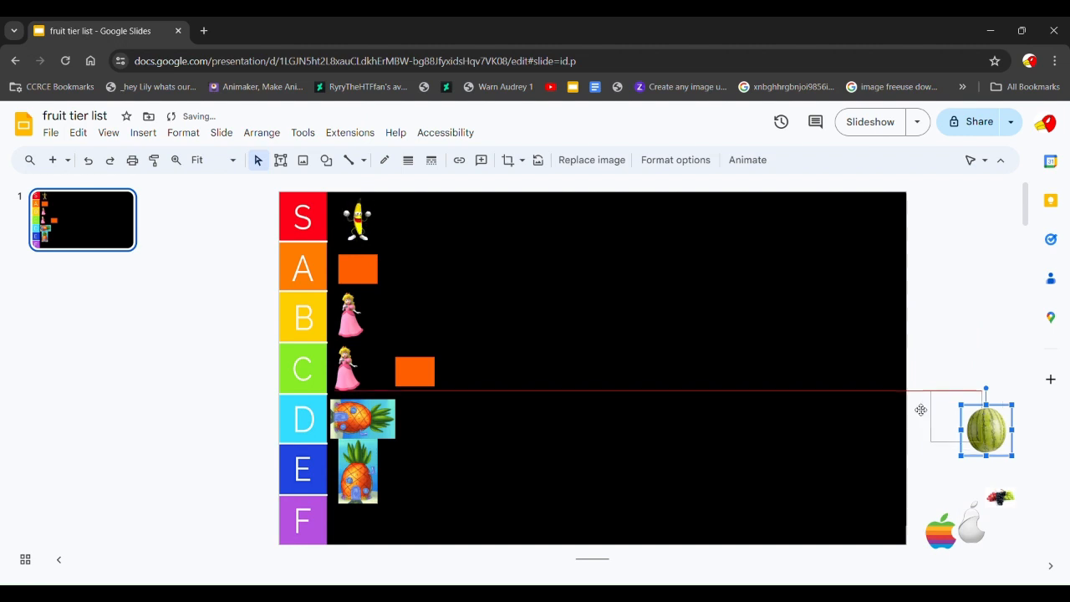
{"action": "left_click_drag", "start_coordinate": [986, 426], "coordinate": [661, 346]}
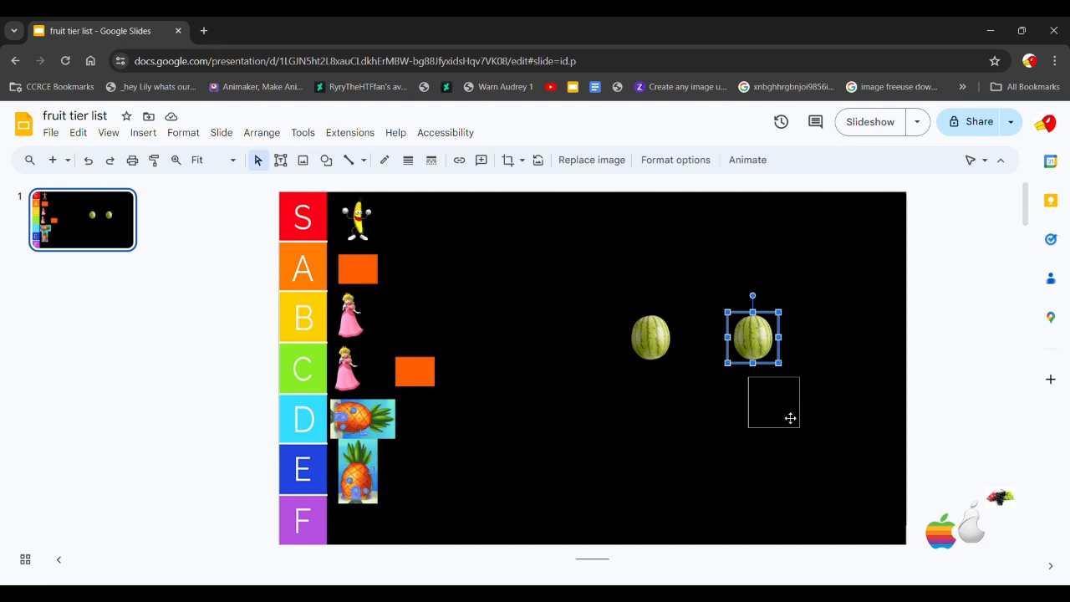
{"action": "left_click_drag", "start_coordinate": [752, 338], "coordinate": [773, 401]}
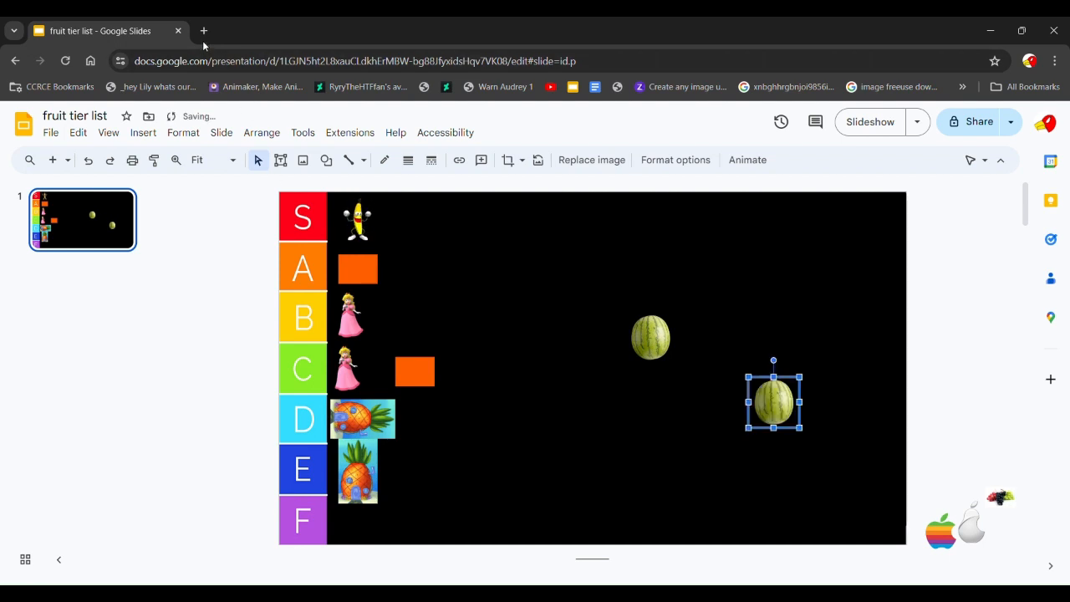
Step: Search Google Images for Japanese watermelons, preview a square one, then return to the presentation
{"action": "left_click", "coordinate": [204, 31]}
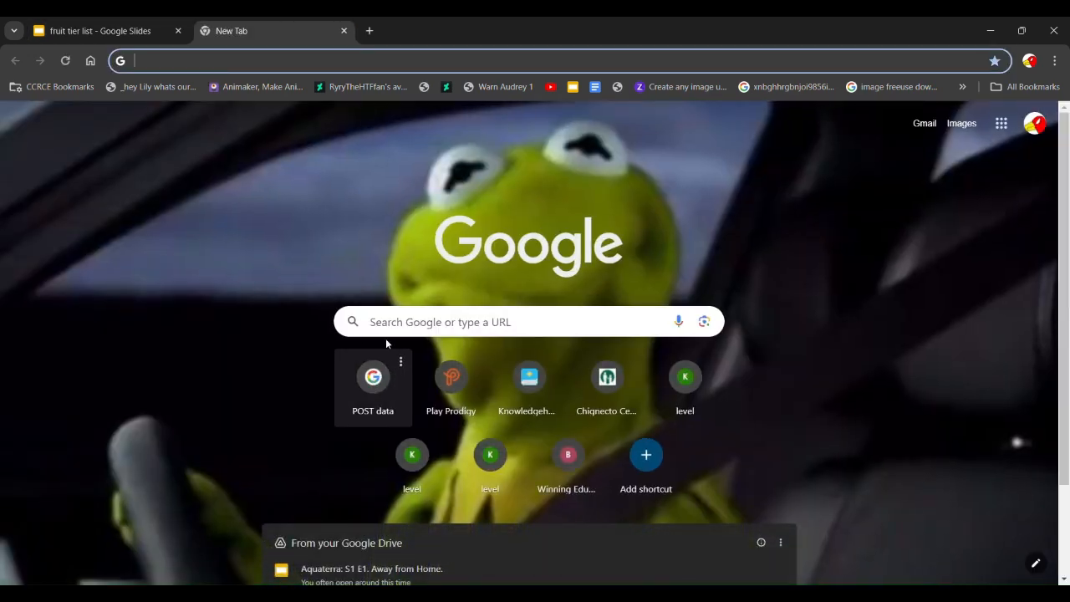
{"action": "type", "text": "Jape"}
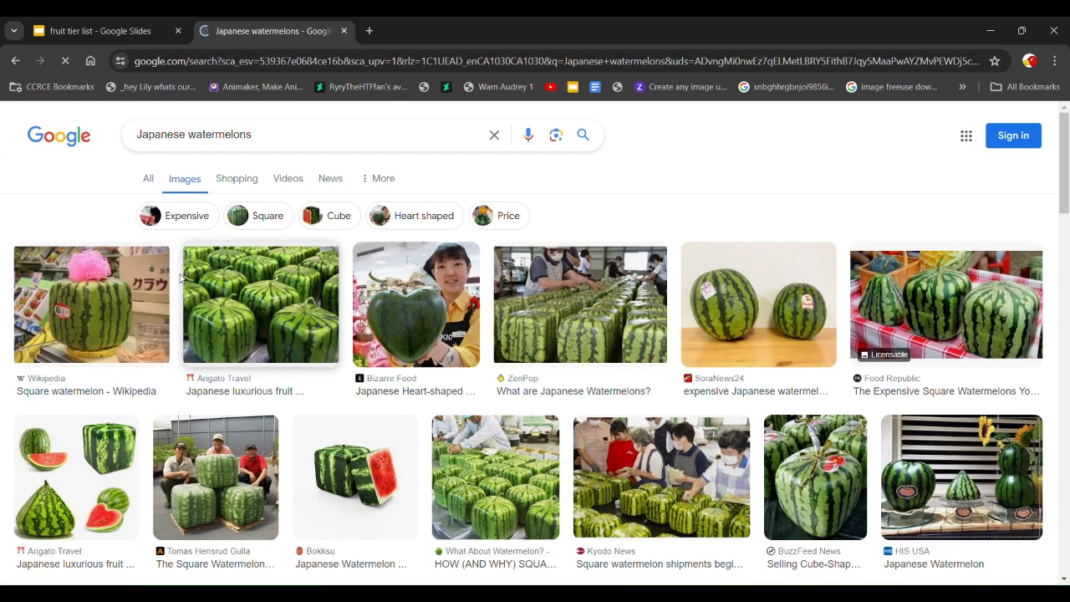
{"action": "left_click", "coordinate": [261, 304]}
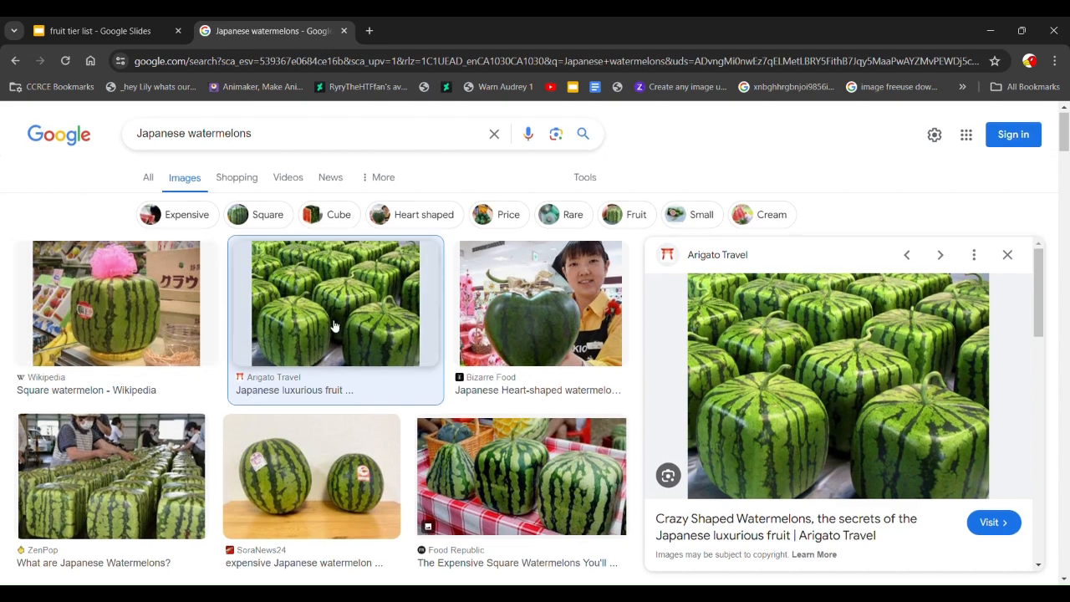
{"action": "scroll", "scroll_direction": "down", "scroll_amount": 3}
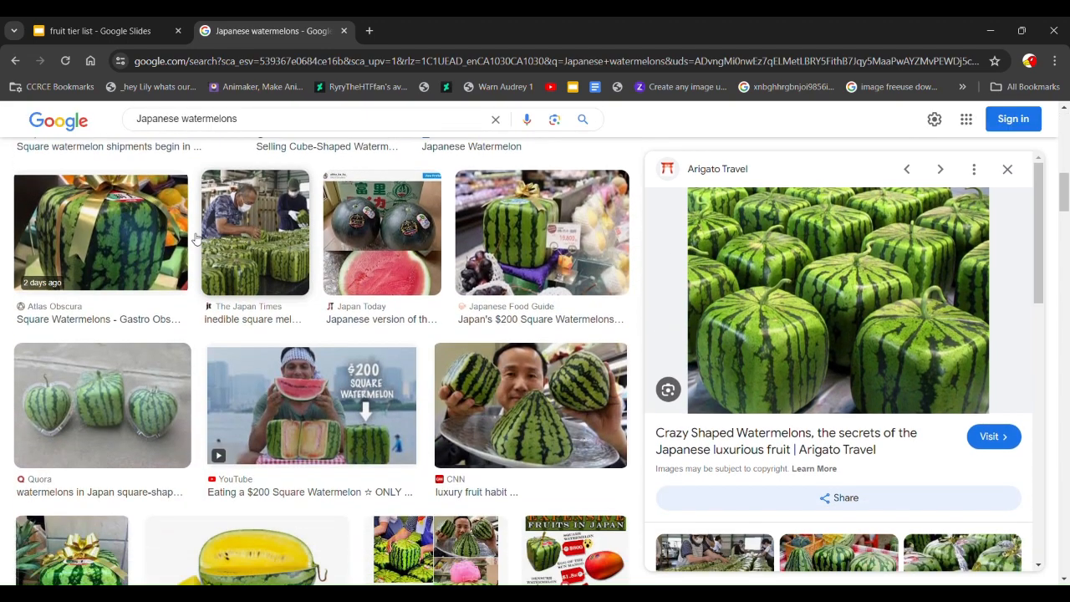
{"action": "left_click", "coordinate": [100, 30]}
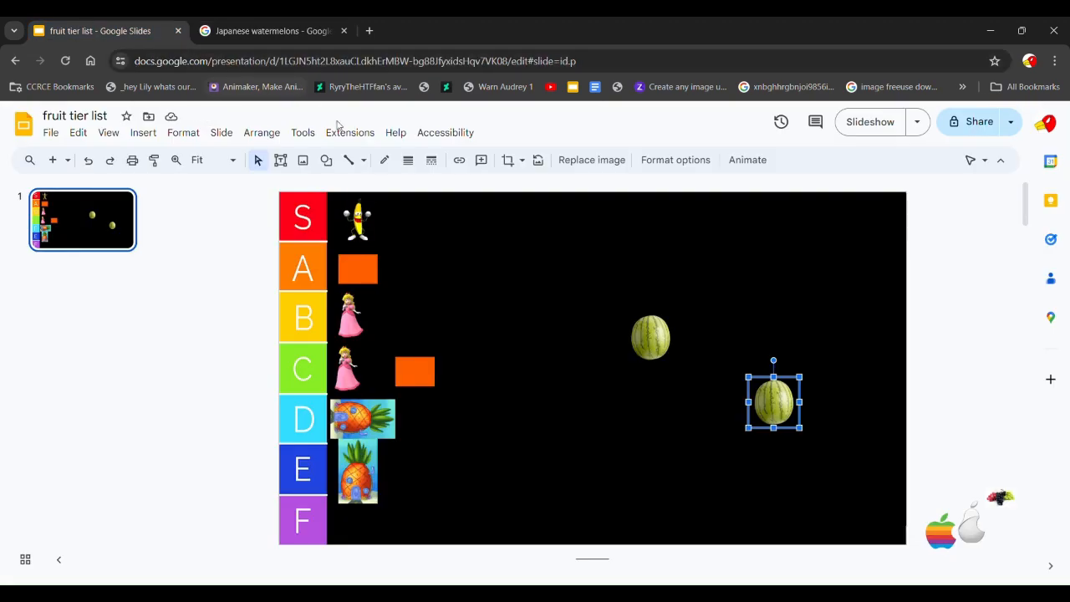
Step: Move the lower watermelon into the S row beside the banana
{"action": "left_click", "coordinate": [271, 30]}
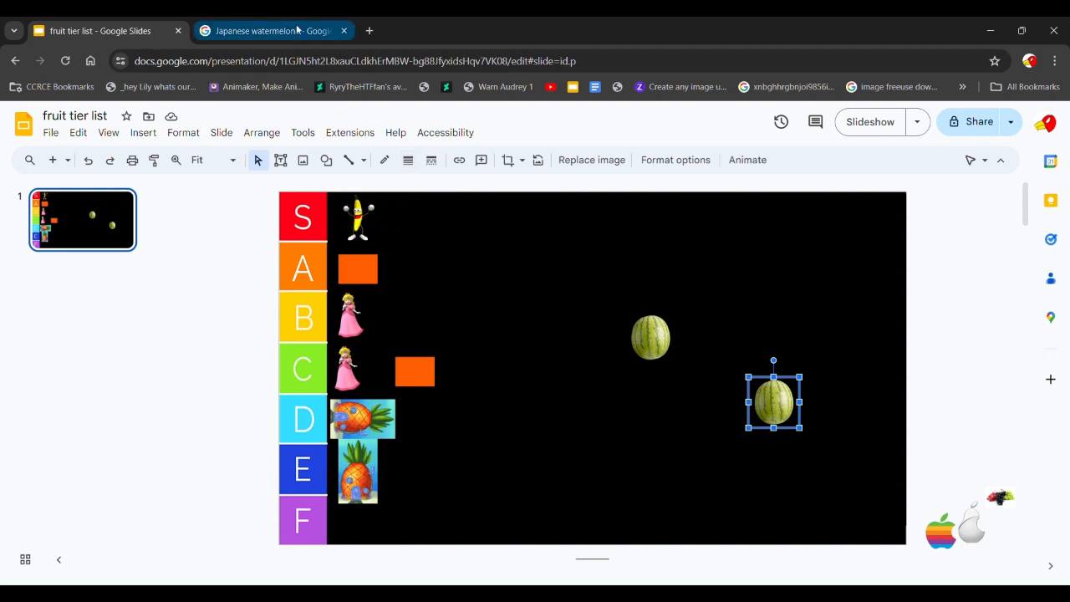
{"action": "left_click", "coordinate": [344, 30]}
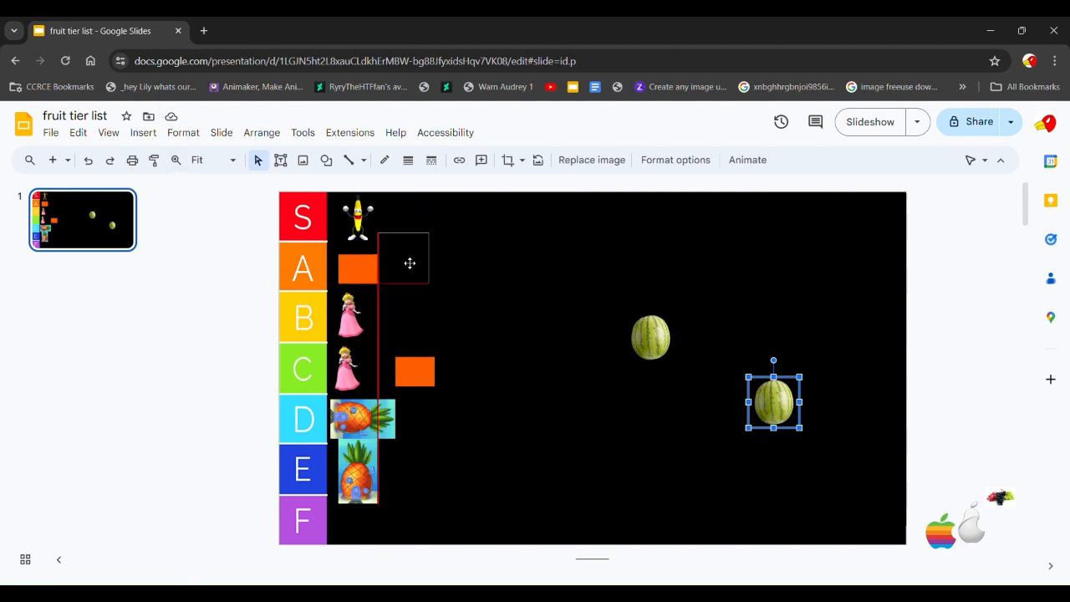
{"action": "left_click_drag", "start_coordinate": [772, 400], "coordinate": [392, 218]}
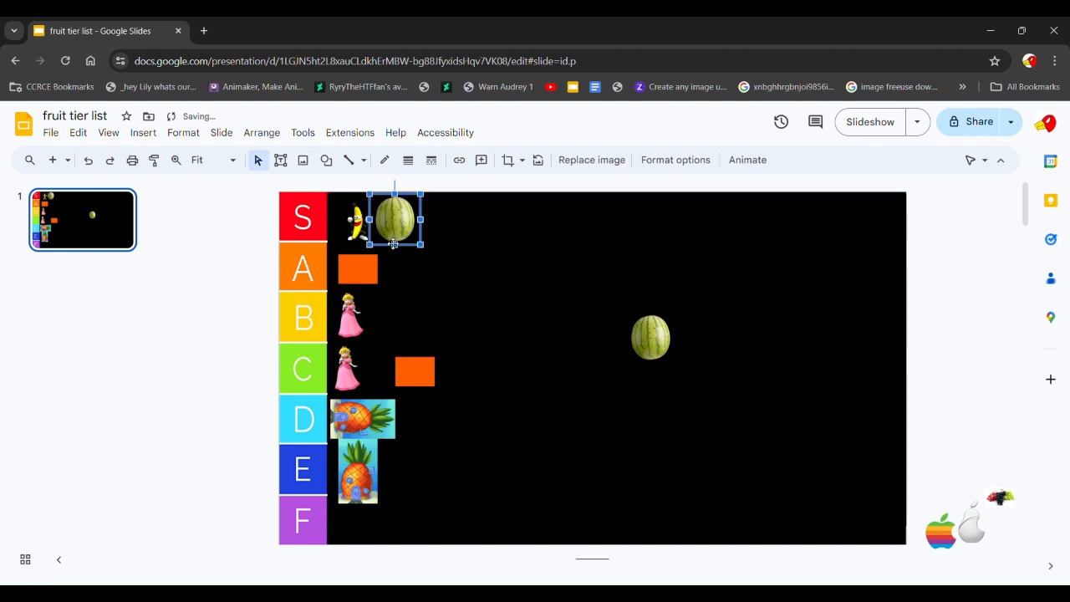
{"action": "left_click", "coordinate": [247, 272]}
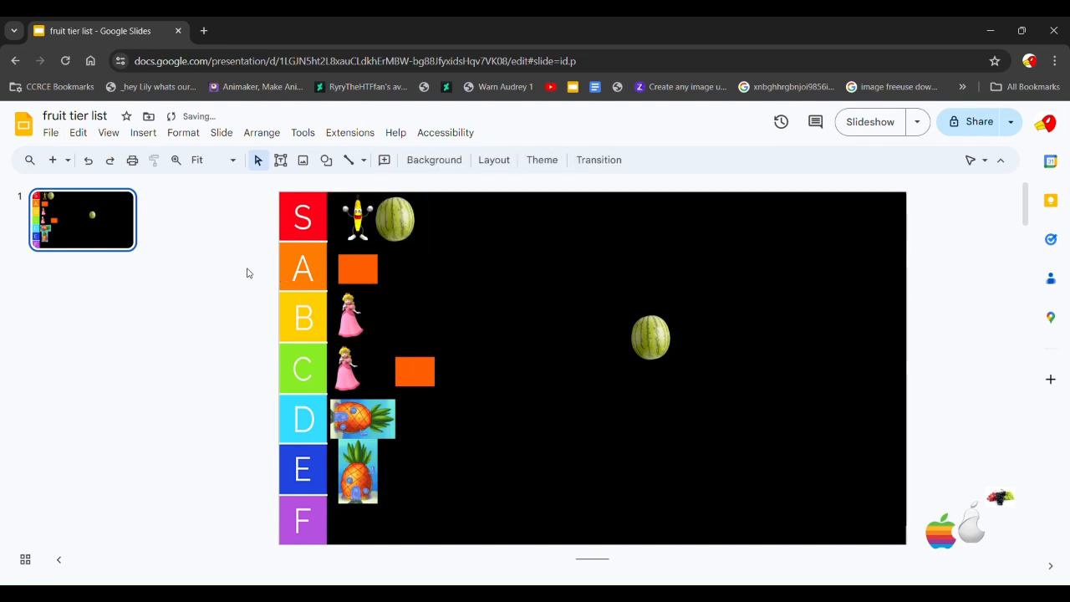
Step: Place the other watermelon in the S row beside the first
{"action": "left_click", "coordinate": [650, 338]}
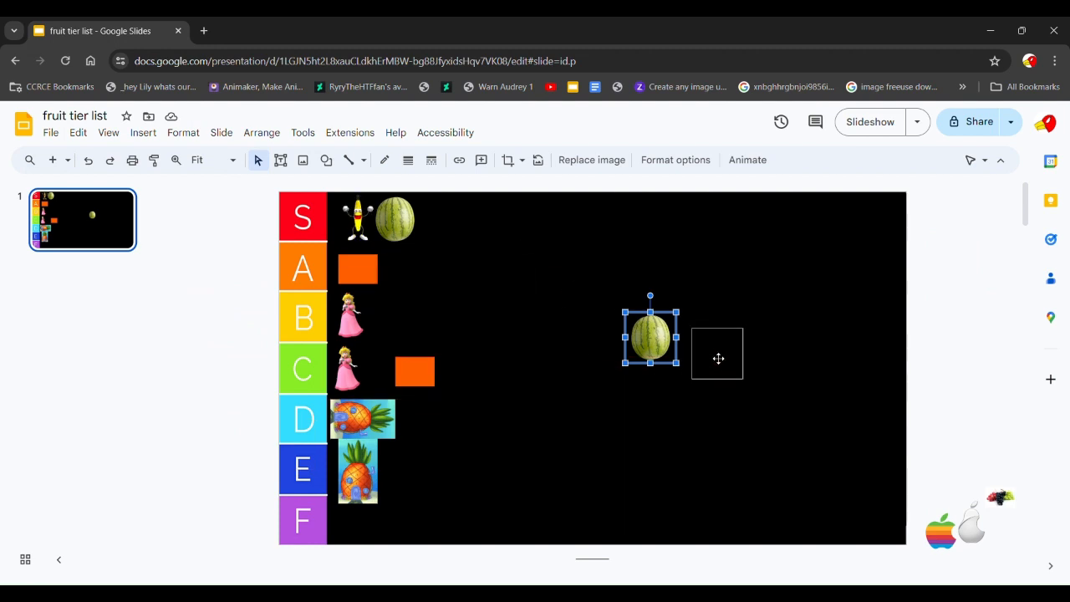
{"action": "left_click_drag", "start_coordinate": [650, 337], "coordinate": [717, 353]}
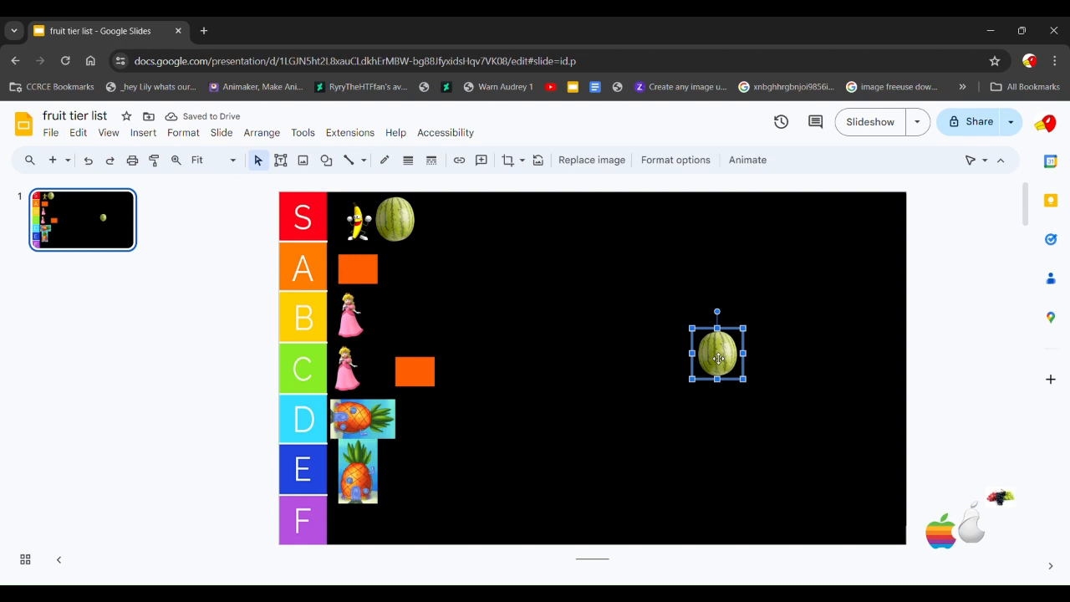
{"action": "left_click_drag", "start_coordinate": [717, 352], "coordinate": [555, 353]}
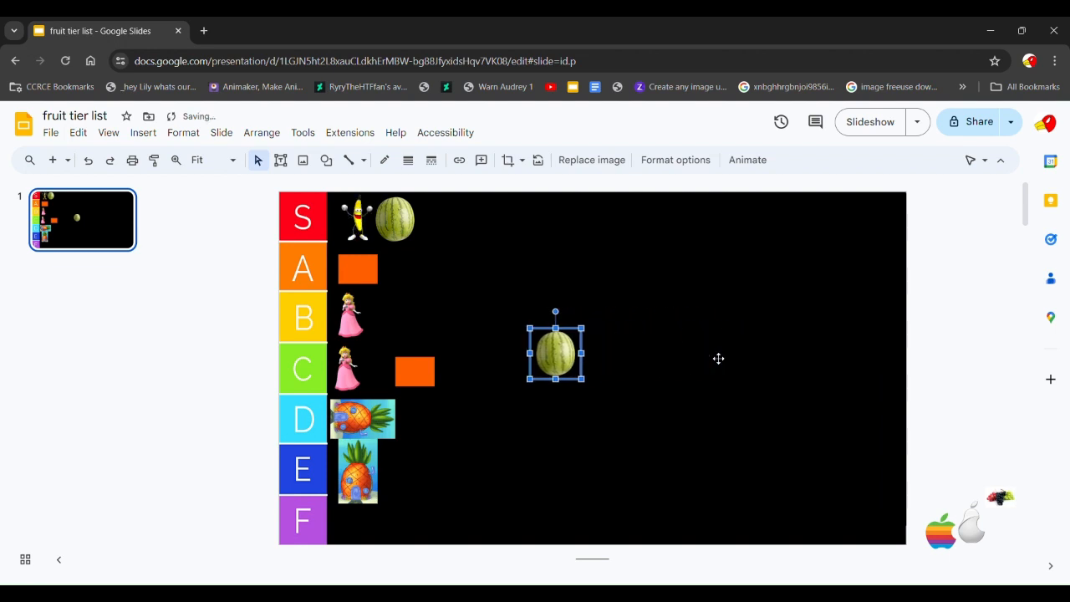
{"action": "left_click_drag", "start_coordinate": [554, 351], "coordinate": [466, 351]}
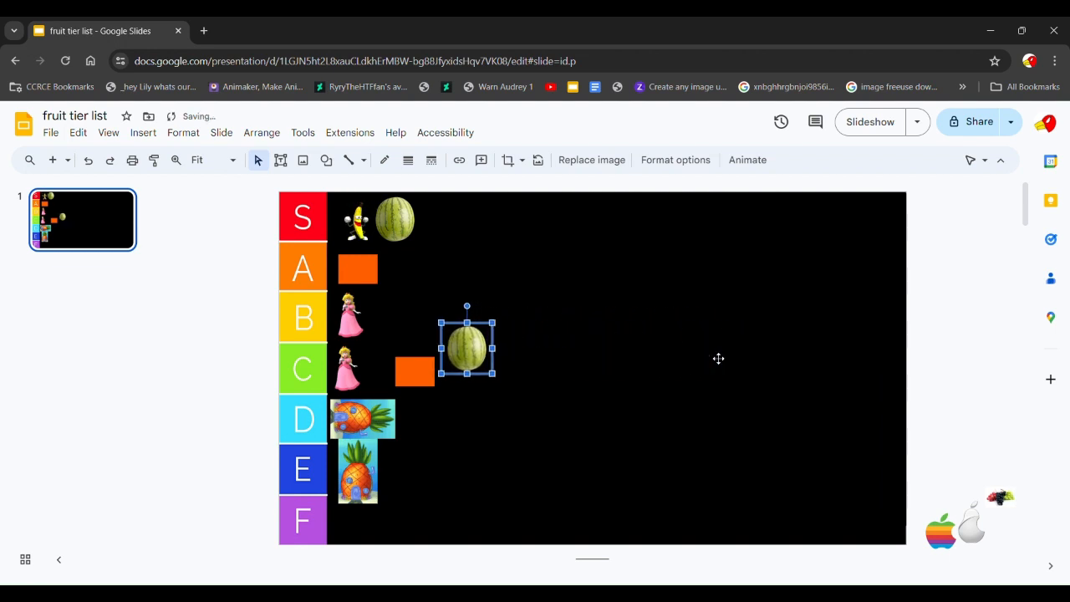
{"action": "left_click_drag", "start_coordinate": [466, 349], "coordinate": [451, 231]}
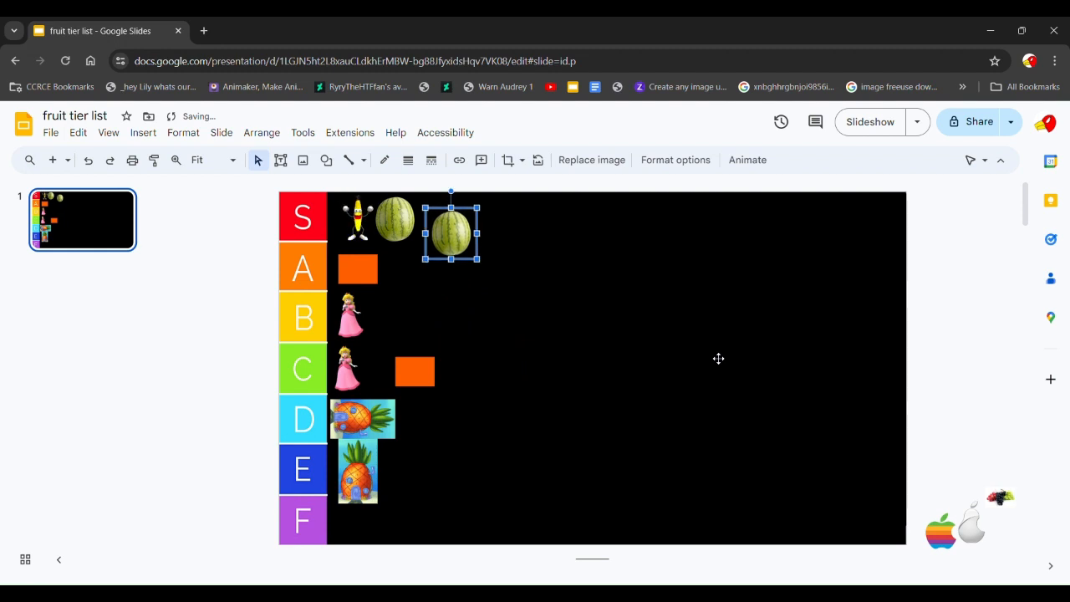
{"action": "key", "text": "Delete"}
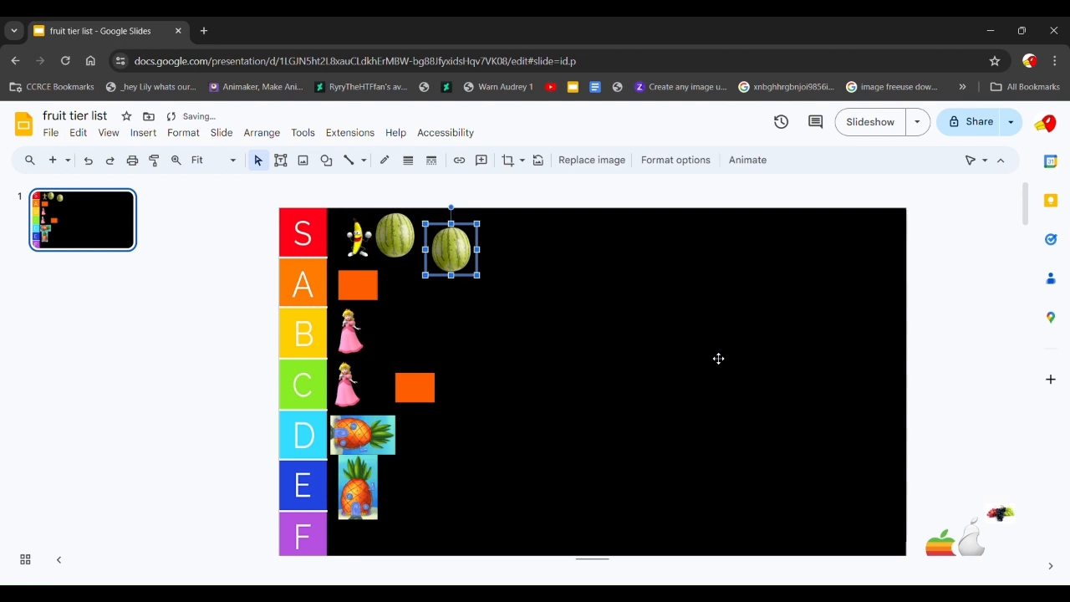
{"action": "left_click", "coordinate": [719, 358]}
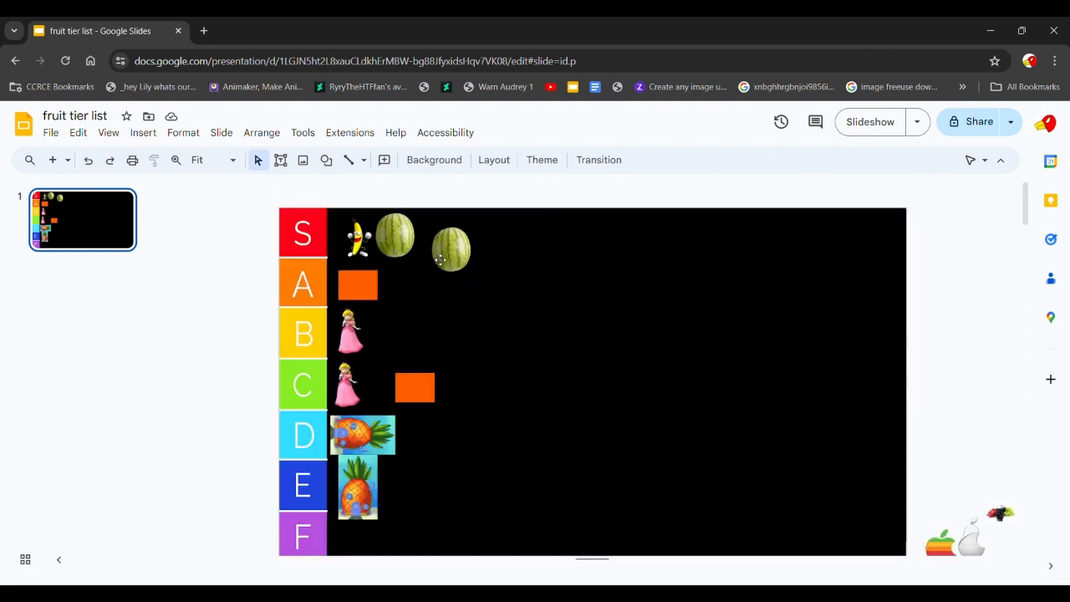
{"action": "scroll", "scroll_direction": "down", "scroll_amount": 3}
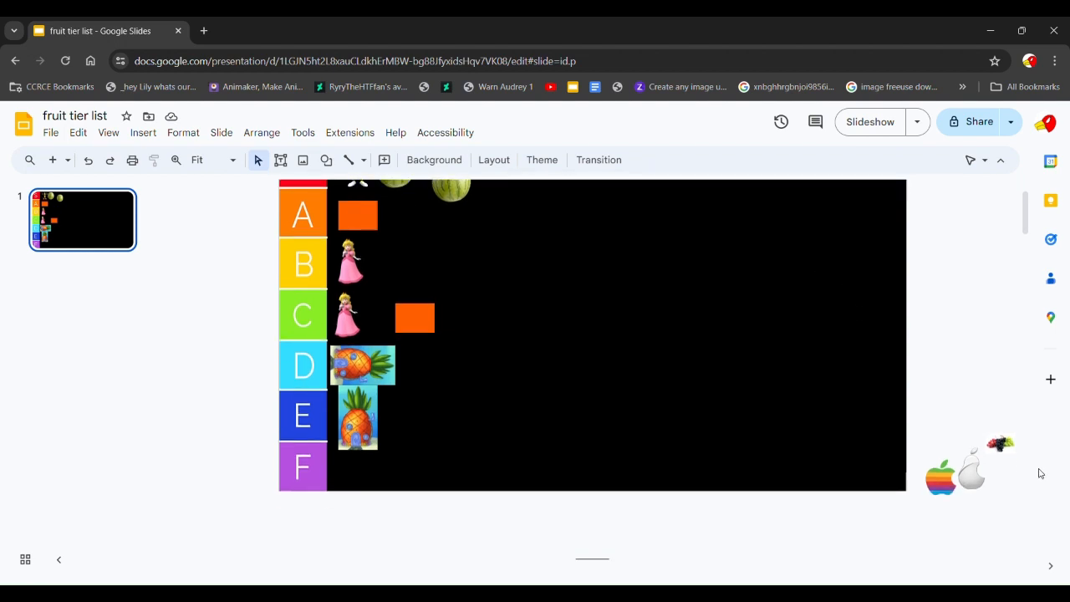
Step: Drag small dark fruit pictures beside the A-row orange square and near the B row
{"action": "left_click_drag", "start_coordinate": [1000, 443], "coordinate": [642, 394]}
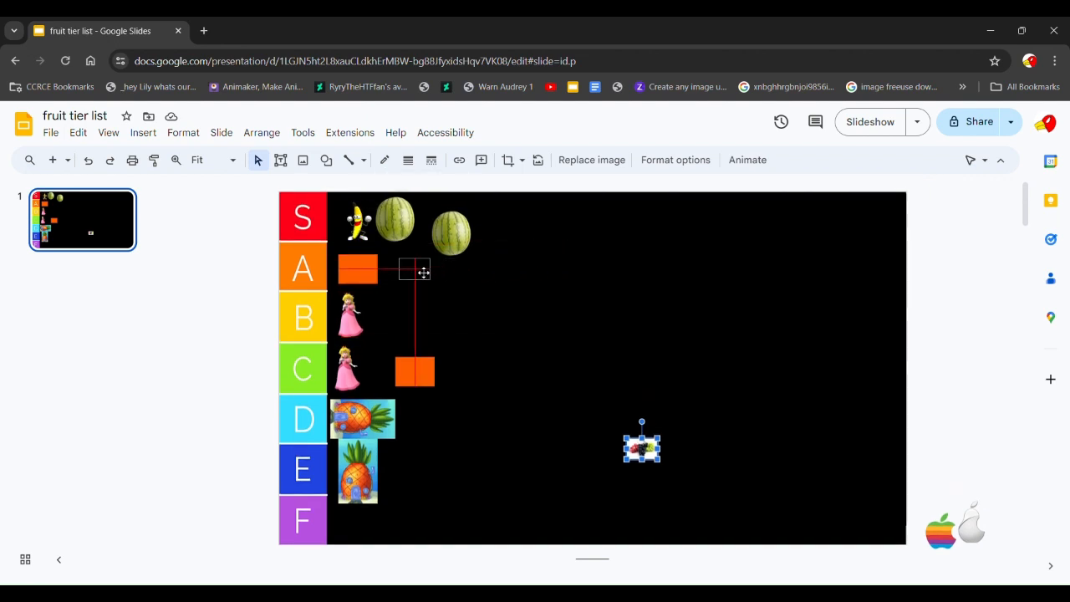
{"action": "left_click_drag", "start_coordinate": [642, 445], "coordinate": [415, 269]}
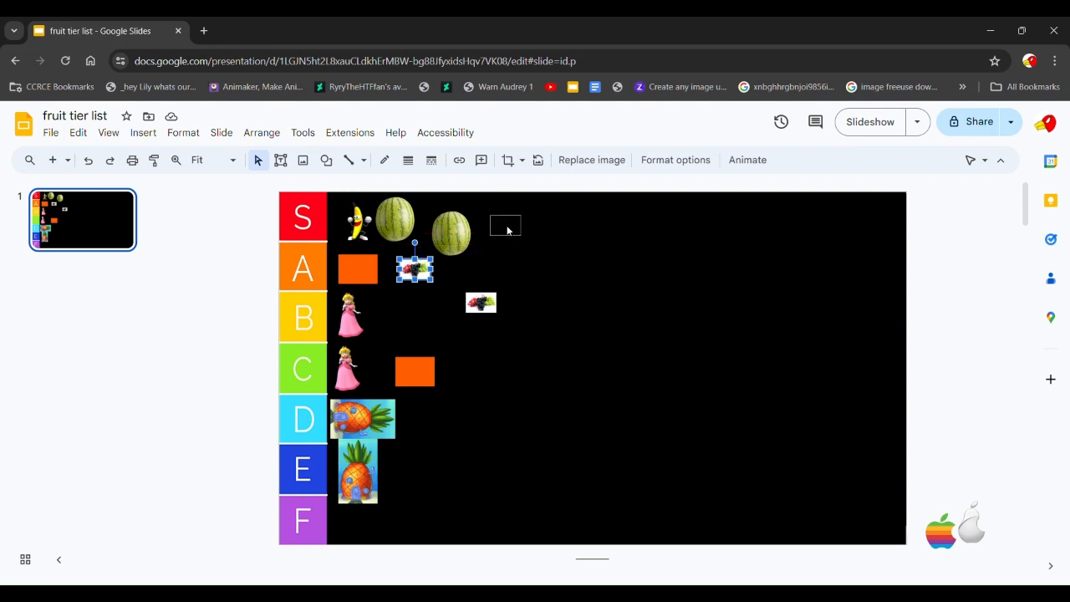
{"action": "left_click_drag", "start_coordinate": [505, 226], "coordinate": [462, 274]}
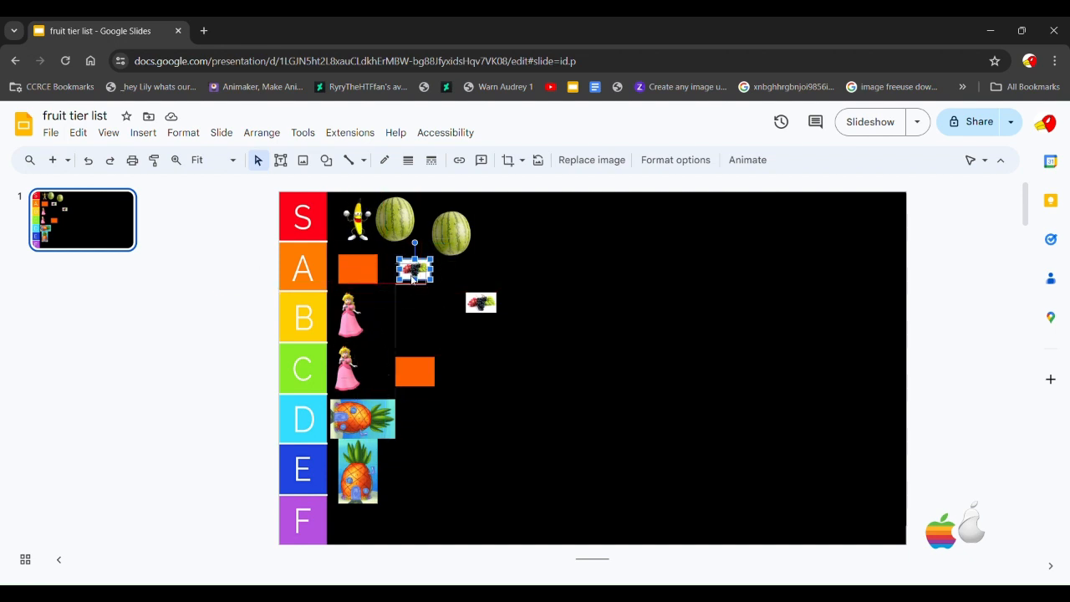
{"action": "left_click_drag", "start_coordinate": [414, 270], "coordinate": [404, 269]}
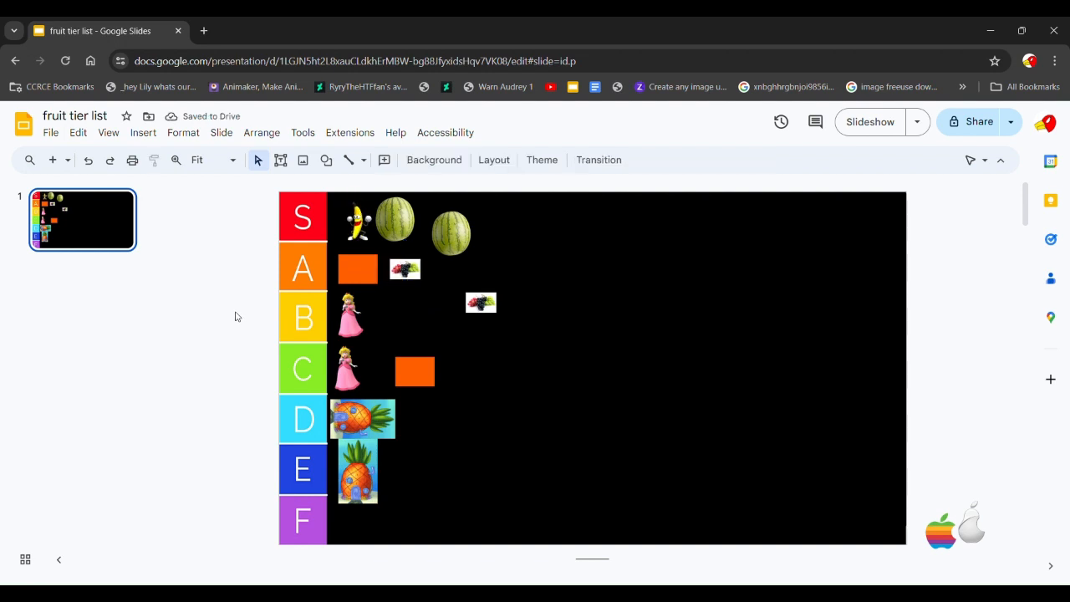
{"action": "left_click", "coordinate": [358, 221]}
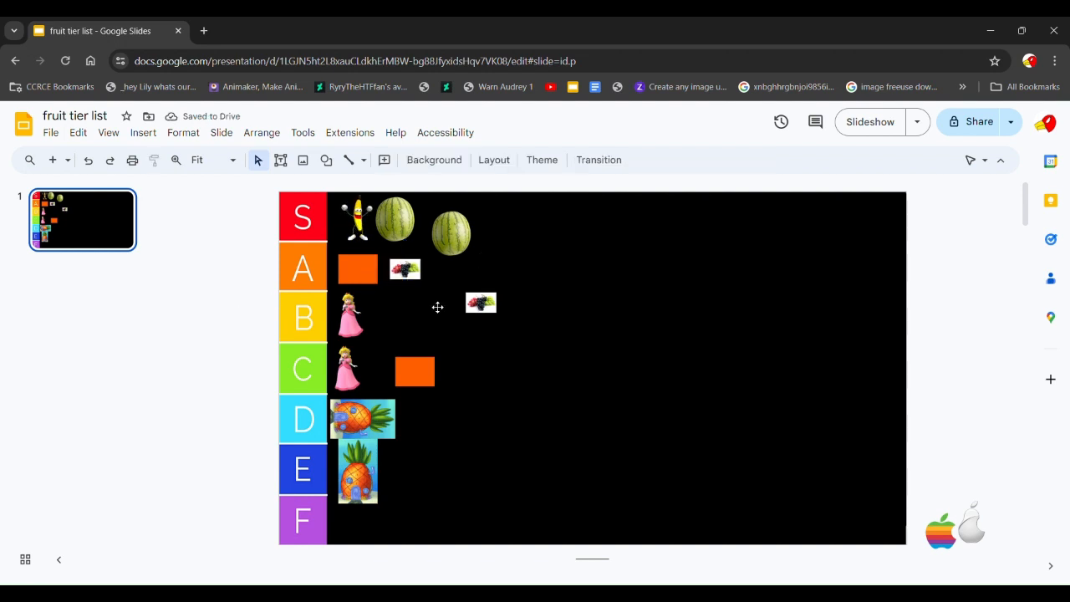
{"action": "left_click", "coordinate": [482, 303]}
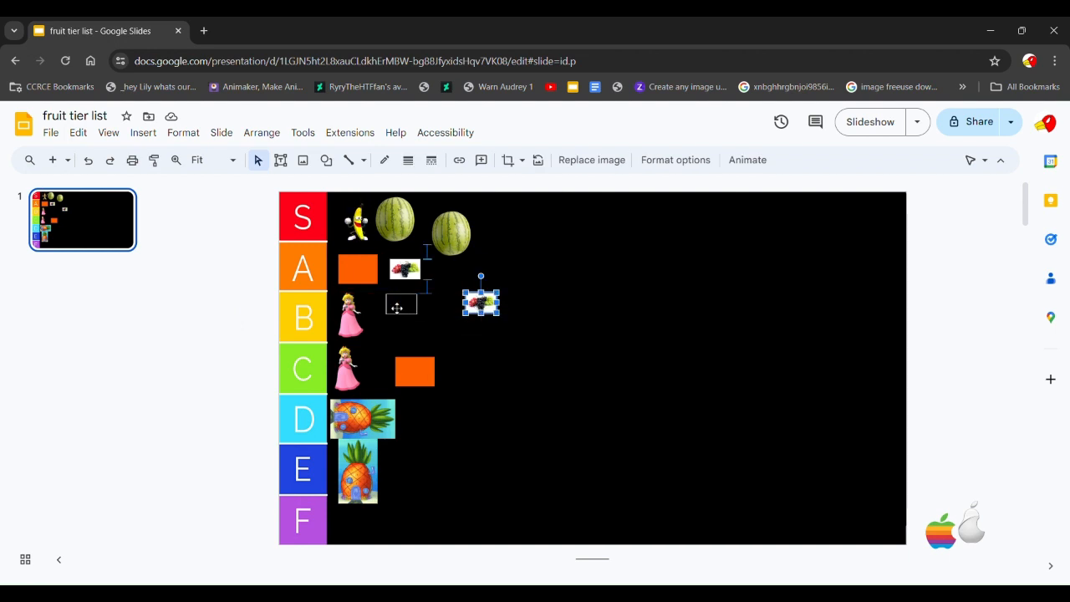
Step: Move the fruit picture beside Peach in row B and duplicate the apple picture
{"action": "left_click_drag", "start_coordinate": [481, 301], "coordinate": [388, 314]}
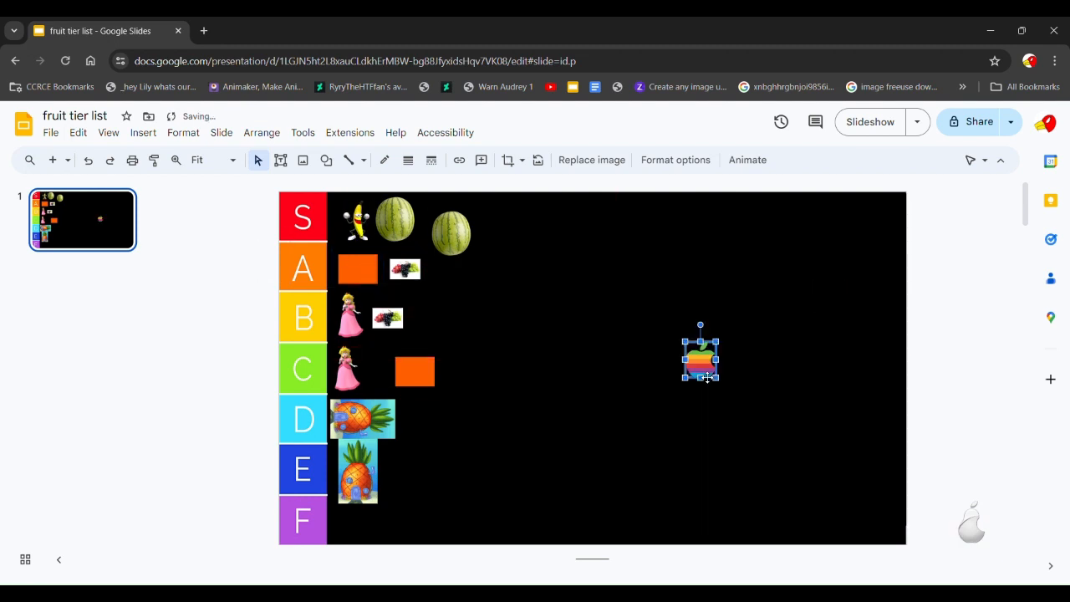
{"action": "left_click_drag", "start_coordinate": [701, 354], "coordinate": [710, 364]}
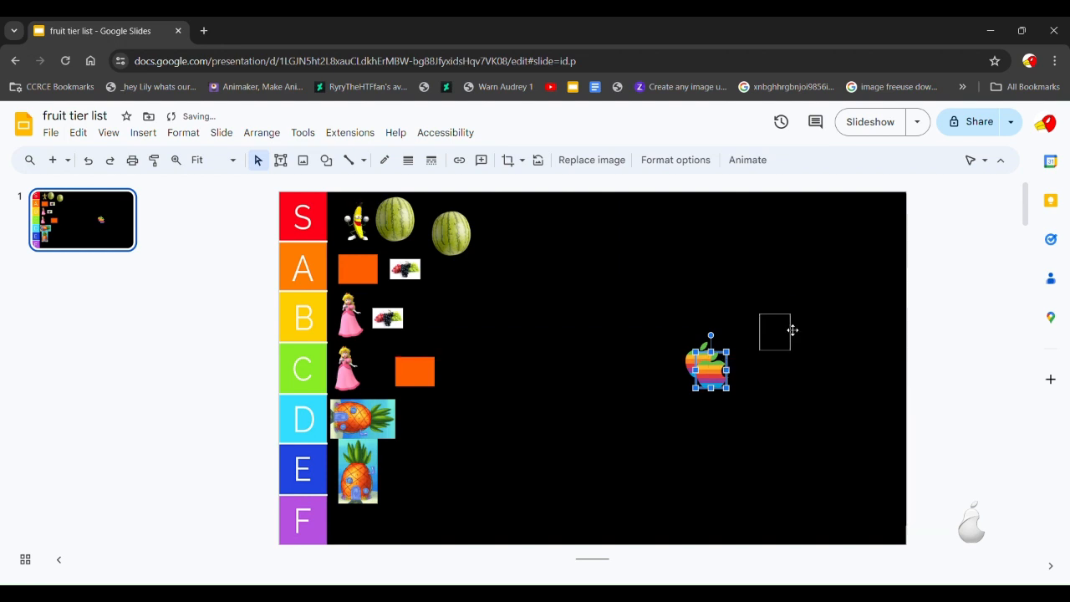
{"action": "left_click_drag", "start_coordinate": [708, 365], "coordinate": [742, 359]}
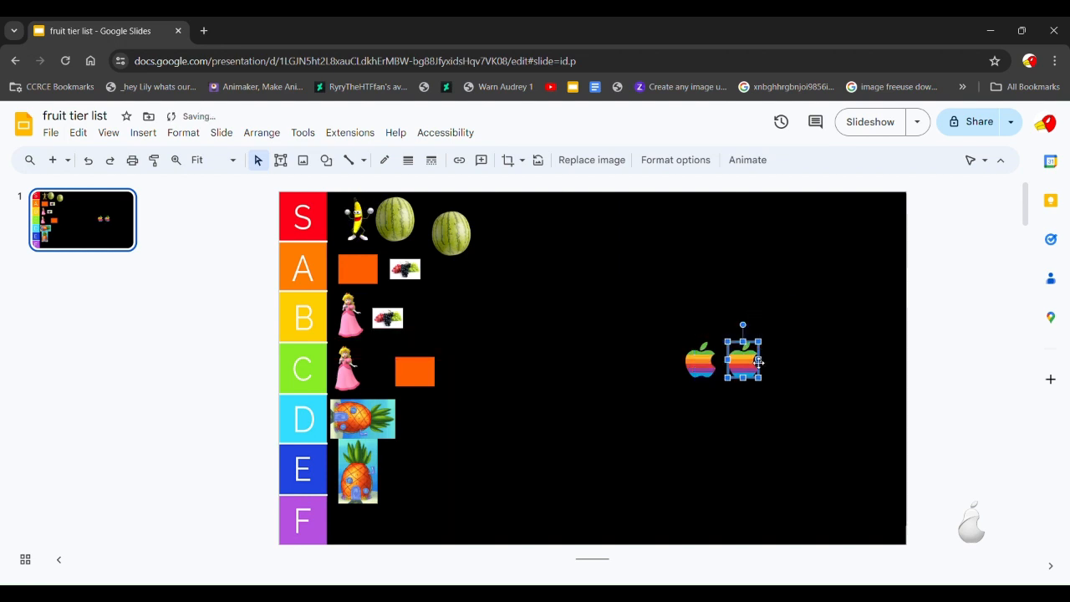
{"action": "left_click", "coordinate": [692, 374]}
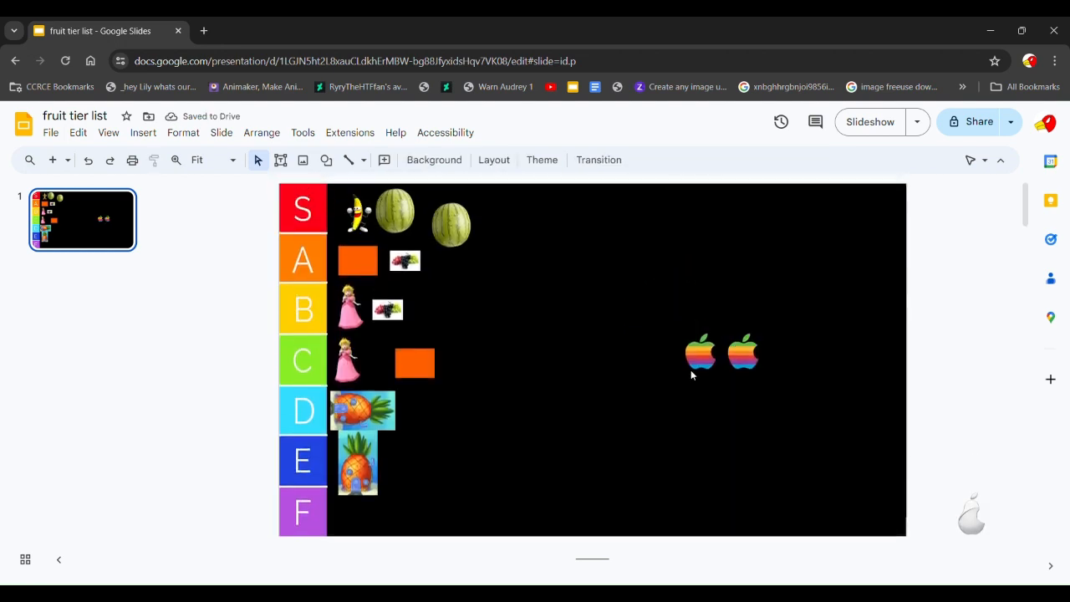
{"action": "left_click", "coordinate": [742, 354]}
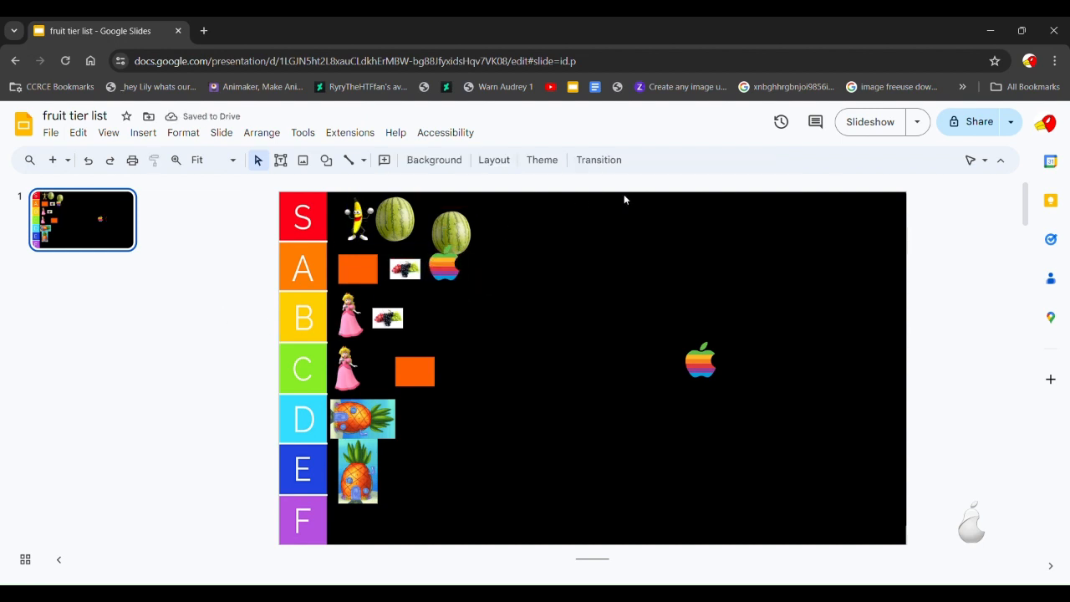
Step: Move the remaining apple picture across the slide into the S row
{"action": "left_click", "coordinate": [700, 361]}
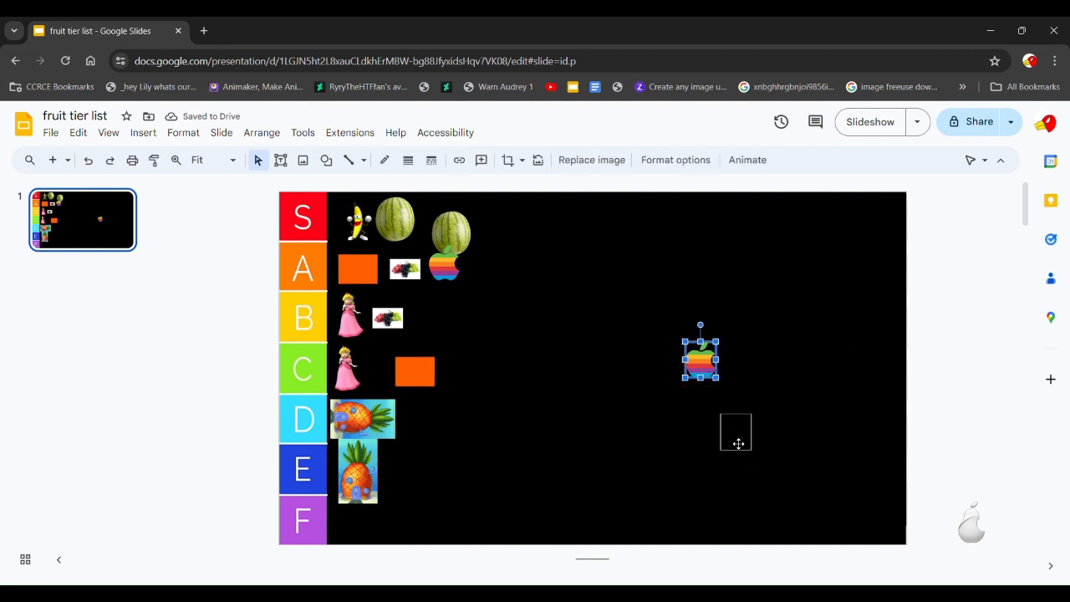
{"action": "left_click_drag", "start_coordinate": [700, 354], "coordinate": [744, 437]}
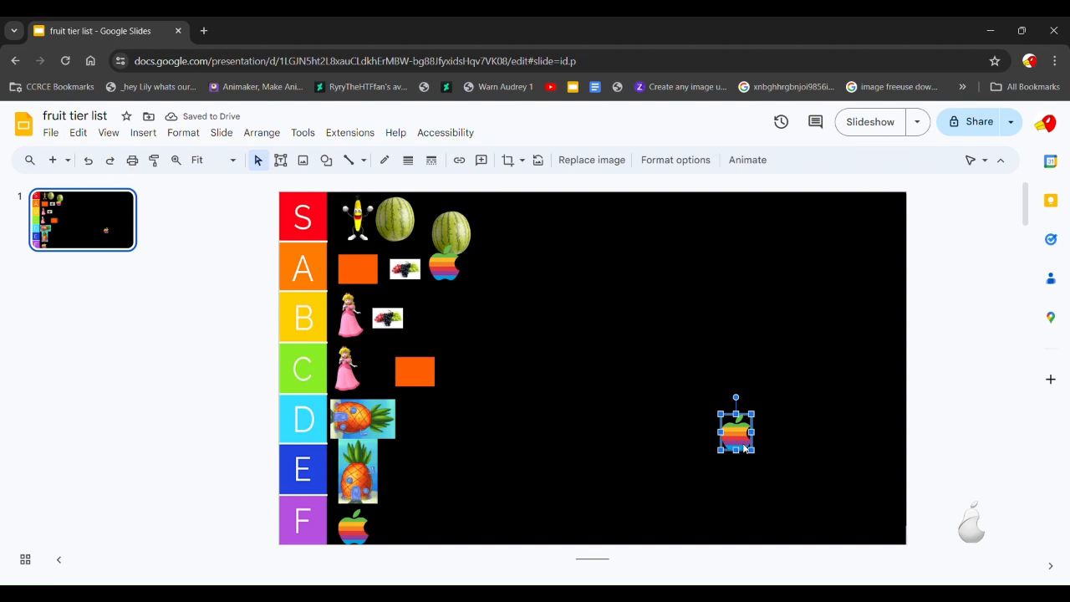
{"action": "left_click_drag", "start_coordinate": [735, 428], "coordinate": [744, 436]}
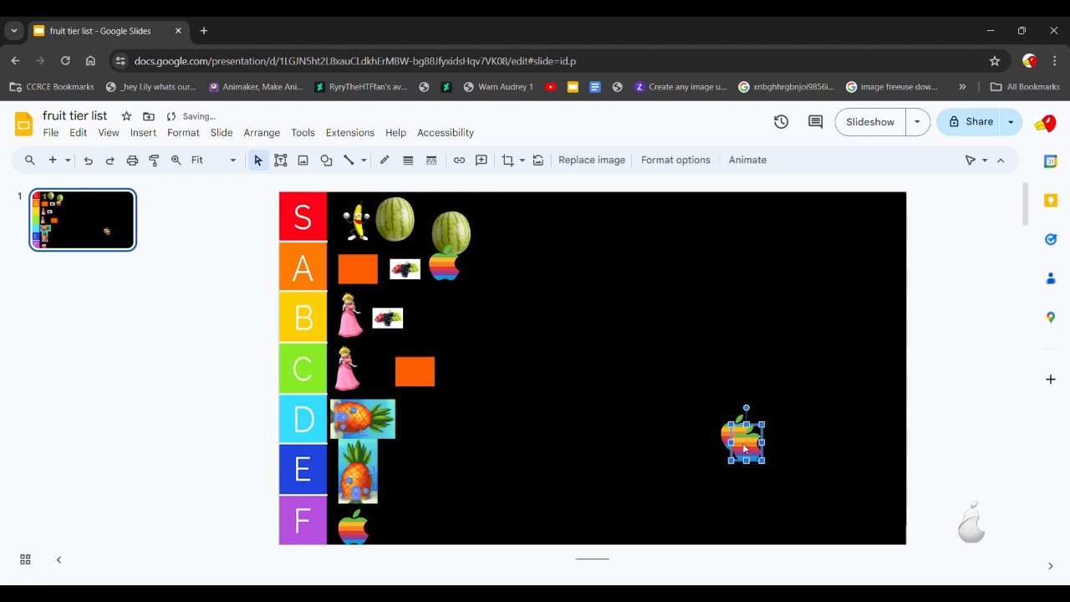
{"action": "left_click_drag", "start_coordinate": [744, 435], "coordinate": [498, 217]}
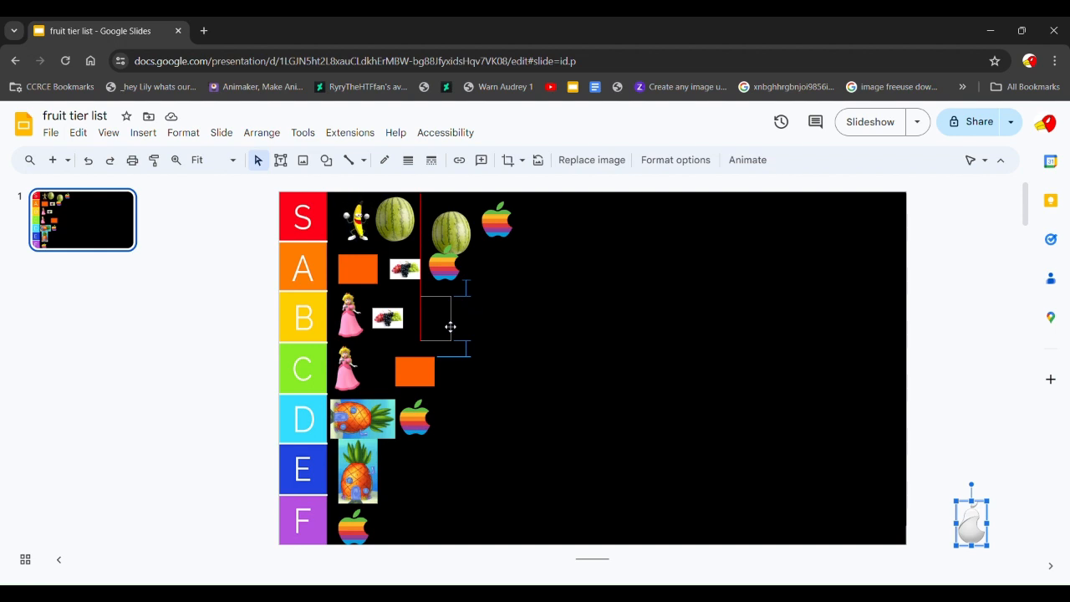
Step: Bring the pear image onto the slide and place it in the C row
{"action": "left_click_drag", "start_coordinate": [971, 515], "coordinate": [598, 368]}
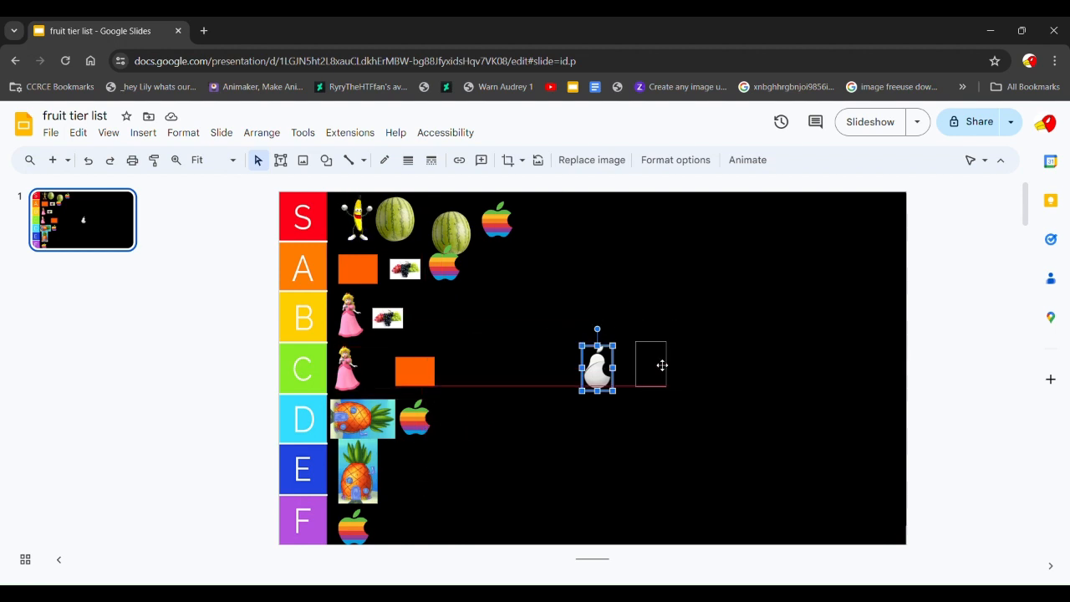
{"action": "left_click_drag", "start_coordinate": [598, 366], "coordinate": [650, 365]}
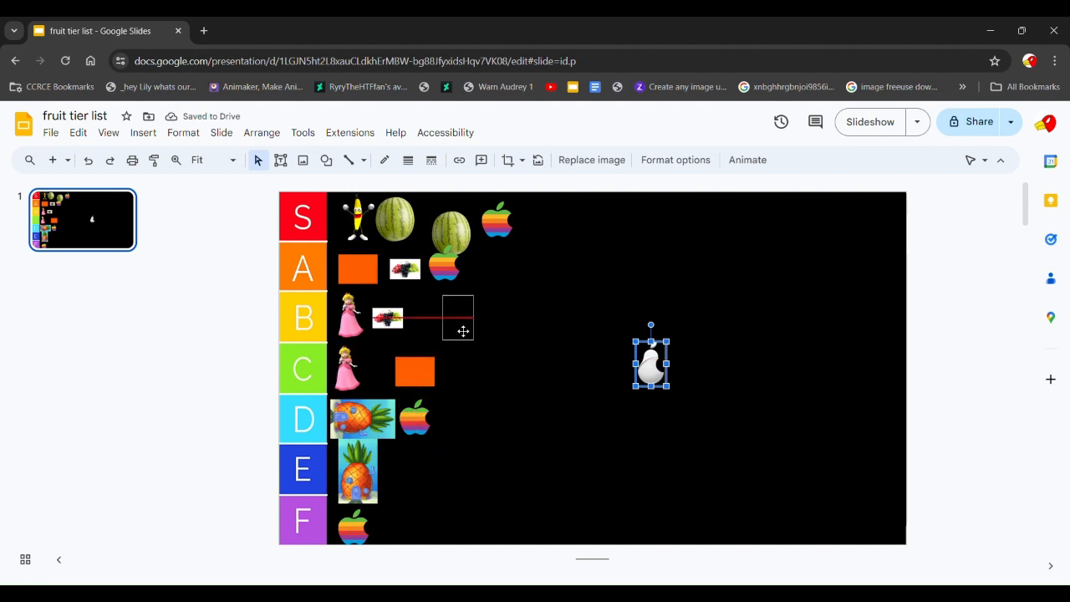
{"action": "left_click_drag", "start_coordinate": [458, 317], "coordinate": [474, 304]}
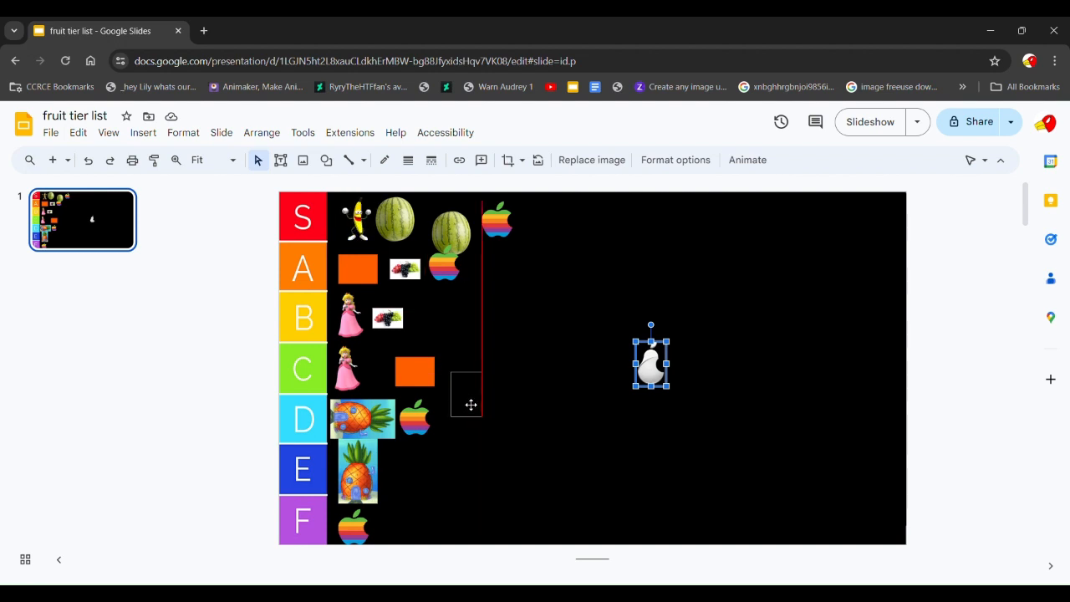
{"action": "left_click_drag", "start_coordinate": [650, 359], "coordinate": [462, 367]}
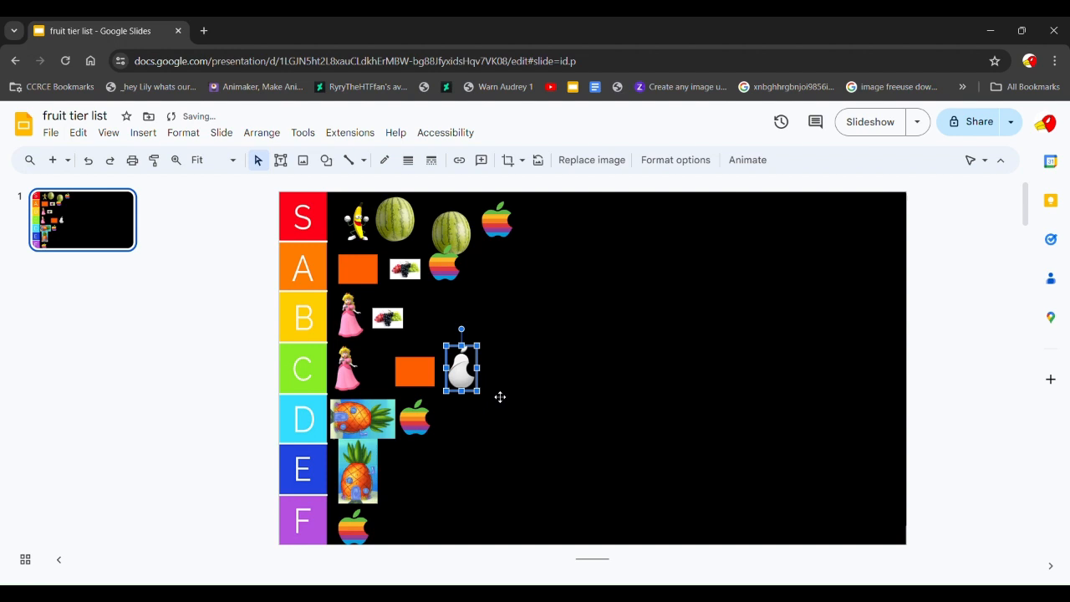
Step: Duplicate the pear twice and place both copies at the end of the S row
{"action": "left_click_drag", "start_coordinate": [462, 368], "coordinate": [471, 371]}
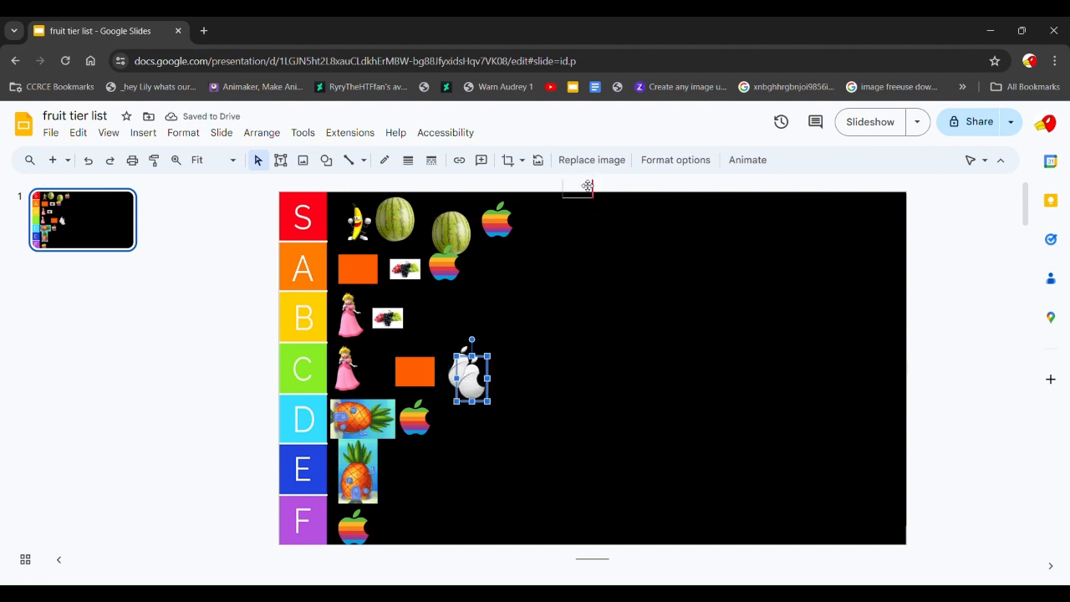
{"action": "left_click_drag", "start_coordinate": [471, 371], "coordinate": [531, 221]}
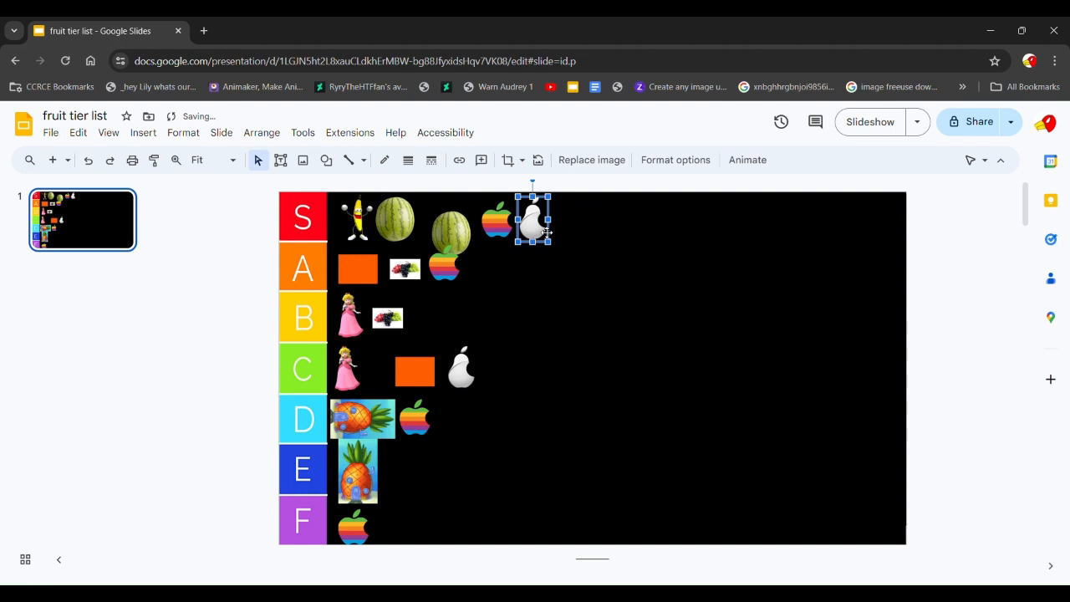
{"action": "left_click_drag", "start_coordinate": [532, 220], "coordinate": [548, 231]}
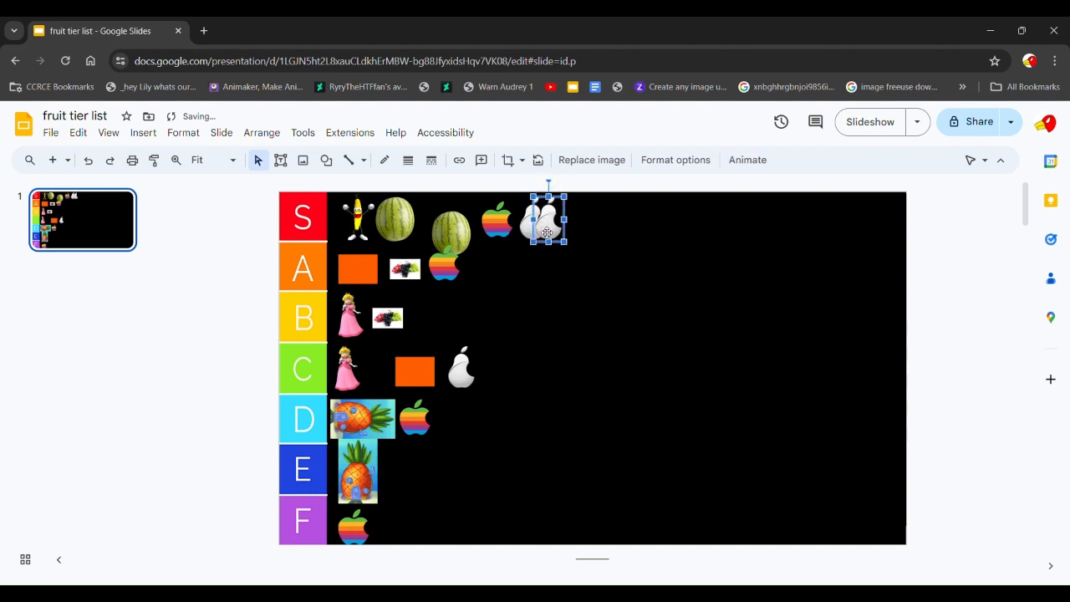
{"action": "left_click_drag", "start_coordinate": [548, 219], "coordinate": [558, 231]}
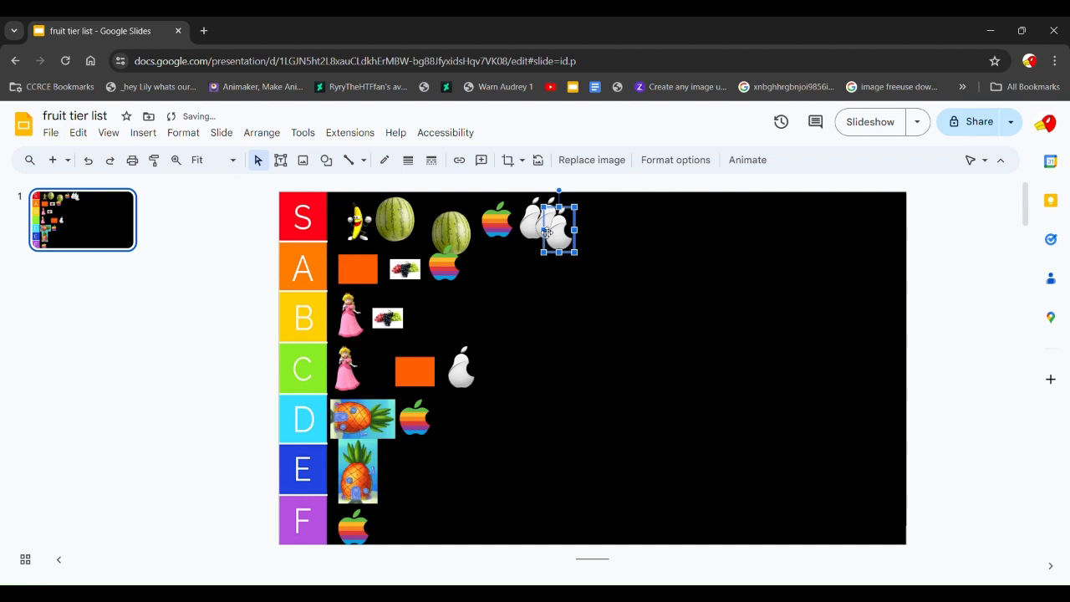
{"action": "left_click_drag", "start_coordinate": [552, 225], "coordinate": [581, 214]}
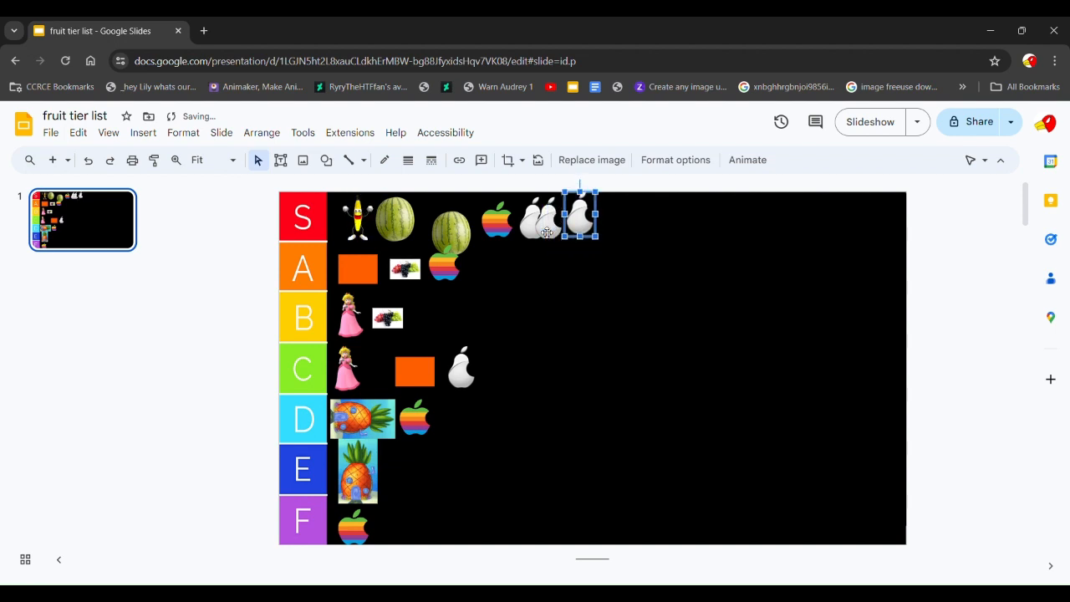
{"action": "left_click_drag", "start_coordinate": [581, 214], "coordinate": [588, 231]}
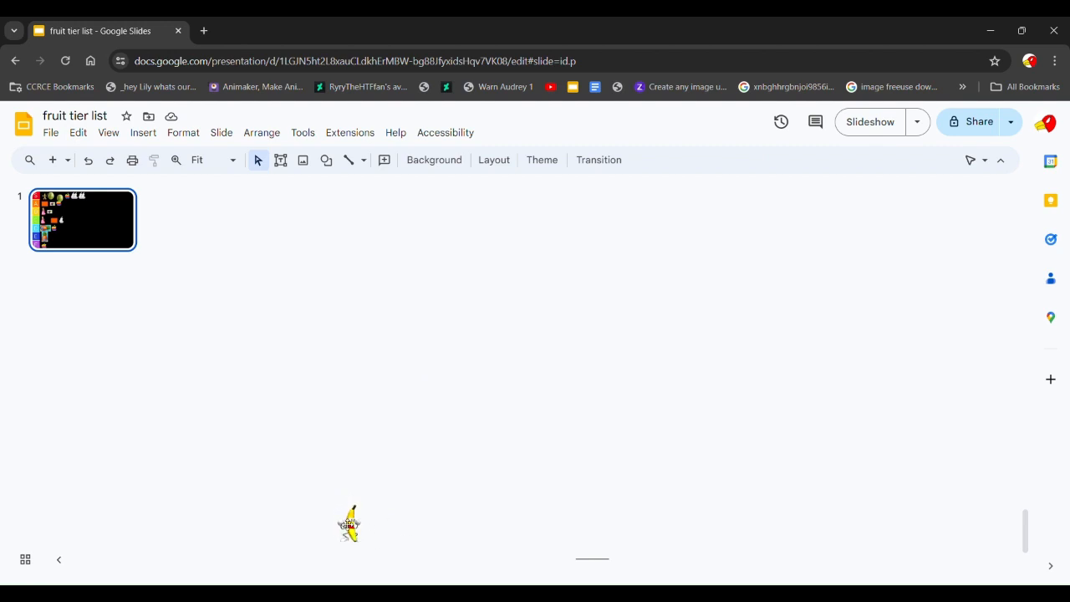
Step: Drag the leftover dancing banana around below the tier-list slide and remove it
{"action": "left_click", "coordinate": [350, 523]}
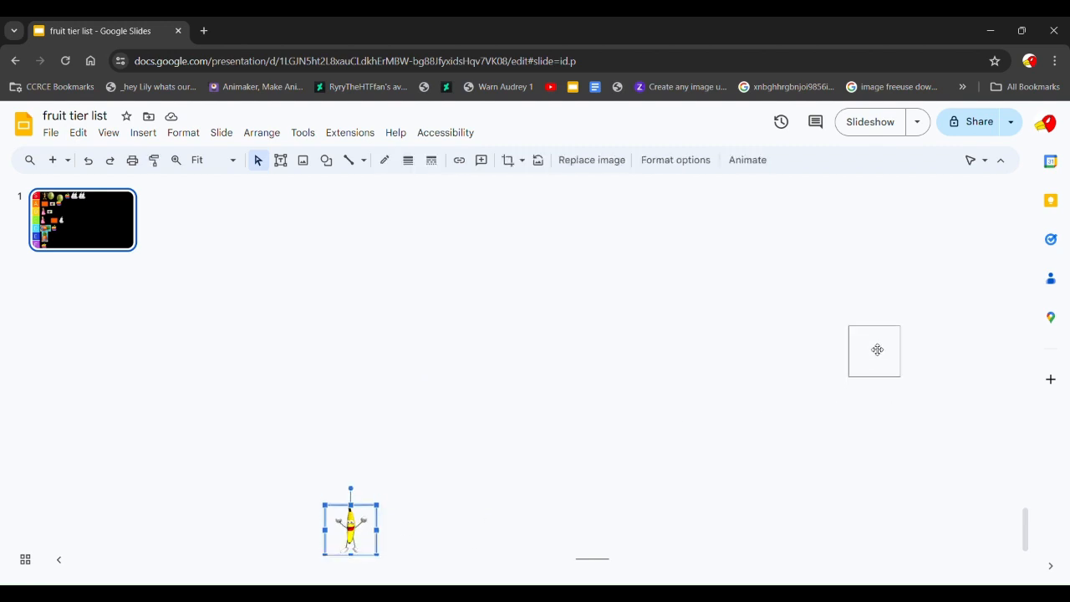
{"action": "left_click_drag", "start_coordinate": [351, 521], "coordinate": [931, 325]}
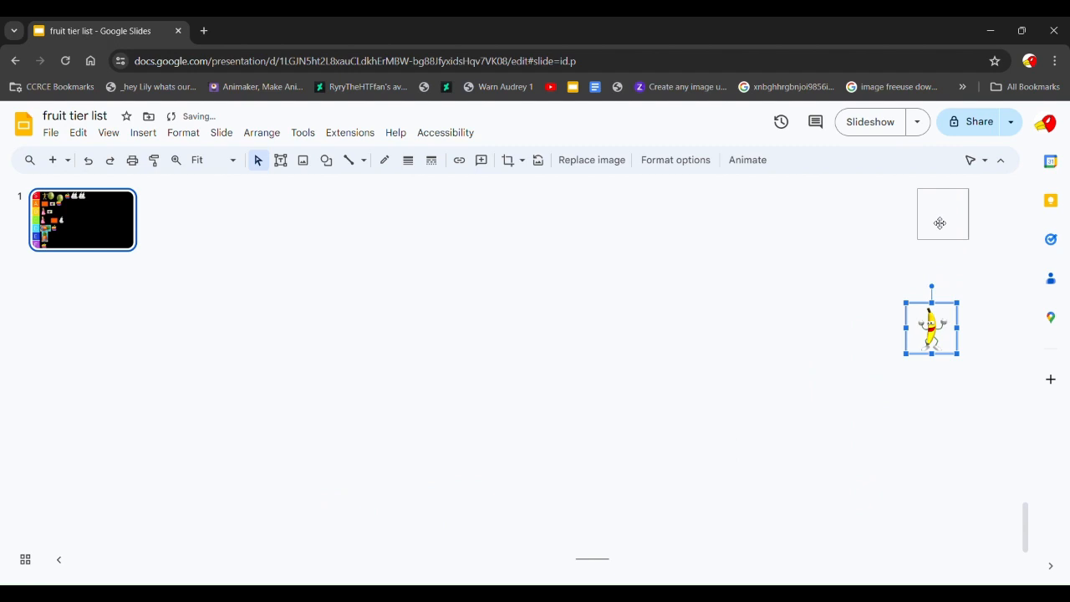
{"action": "left_click_drag", "start_coordinate": [931, 325], "coordinate": [971, 417]}
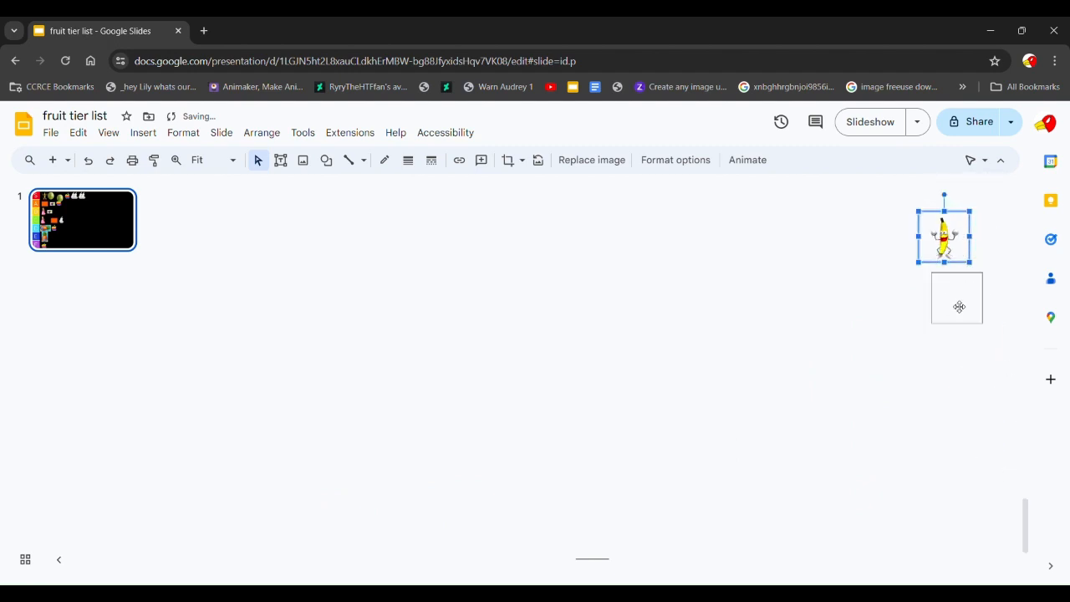
{"action": "left_click_drag", "start_coordinate": [943, 234], "coordinate": [548, 391]}
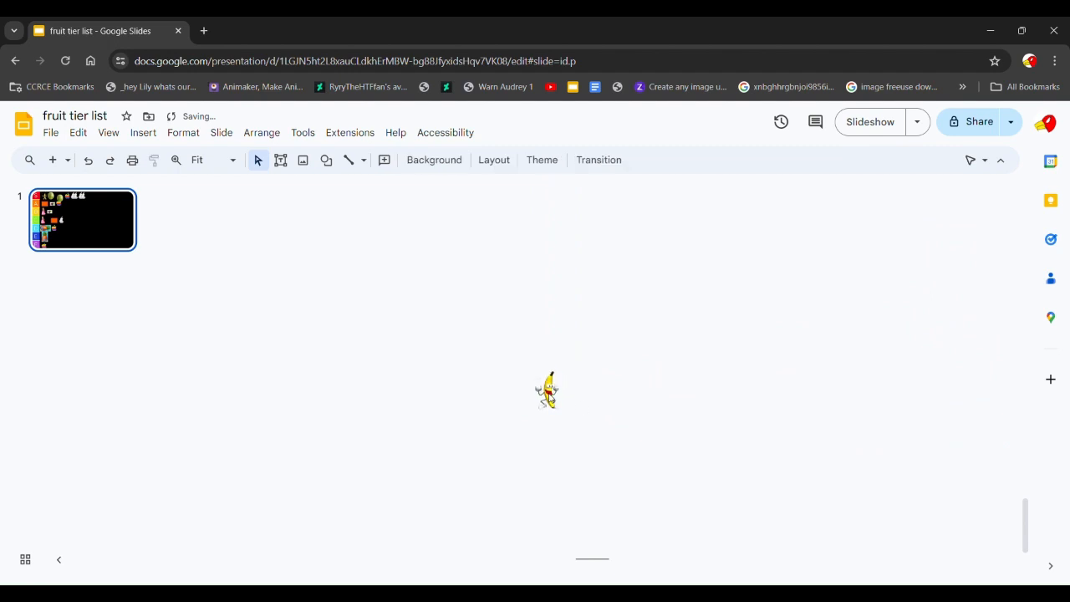
{"action": "left_click", "coordinate": [549, 388]}
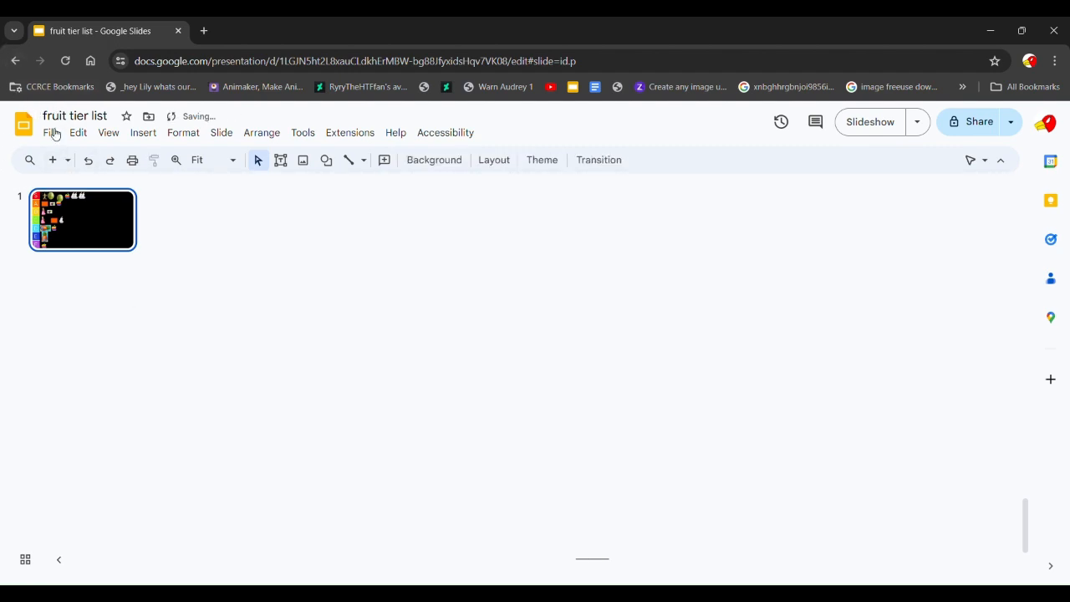
Step: Search Google Images for 'bad fire' in a new tab and preview the burning house photo
{"action": "left_click", "coordinate": [204, 30]}
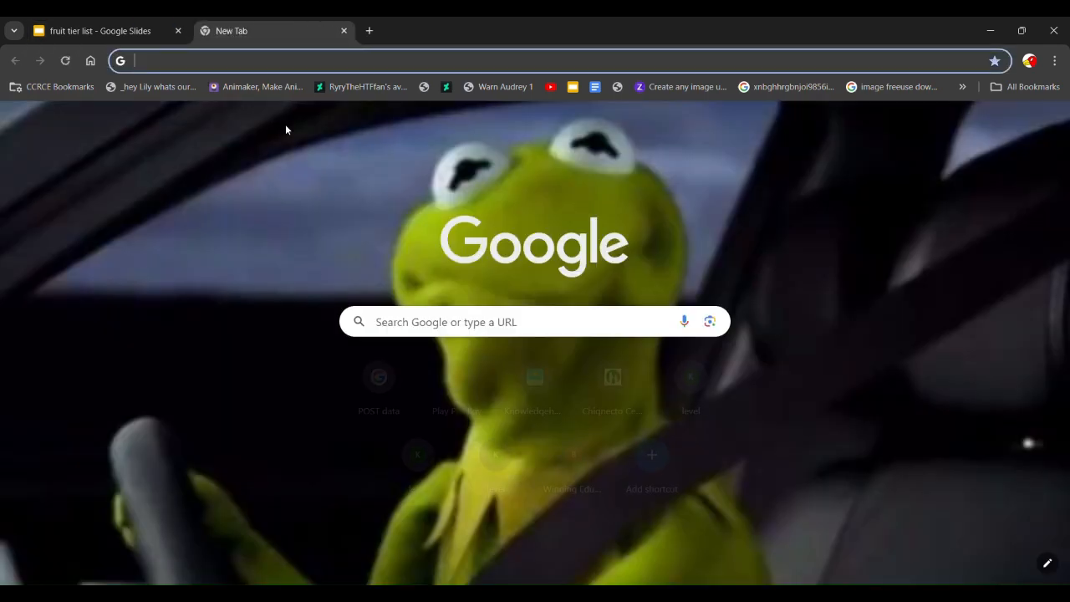
{"action": "left_click", "coordinate": [502, 321]}
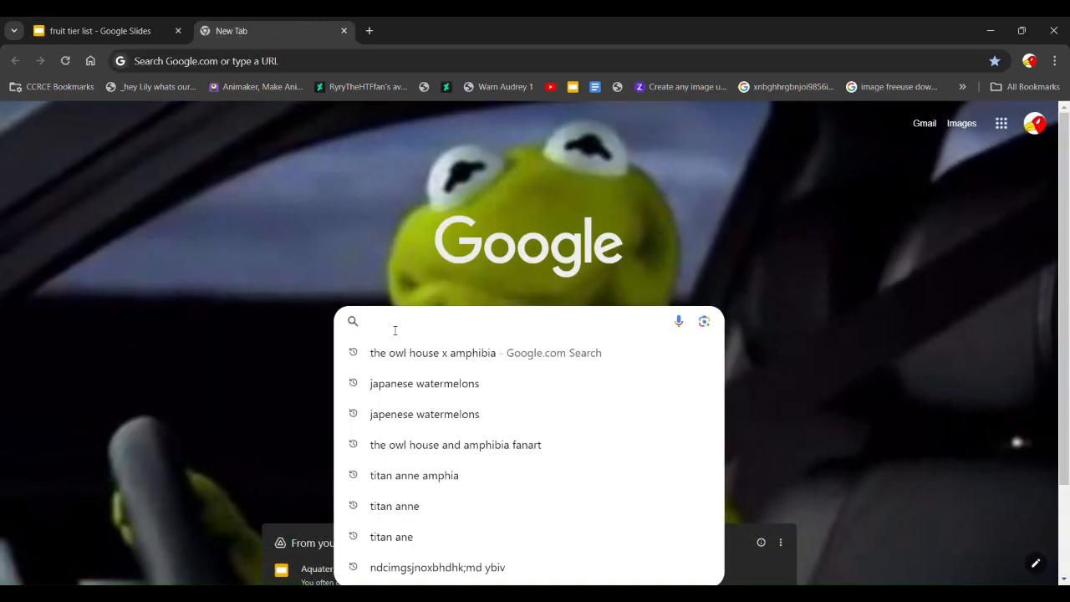
{"action": "type", "text": "bad fire image"}
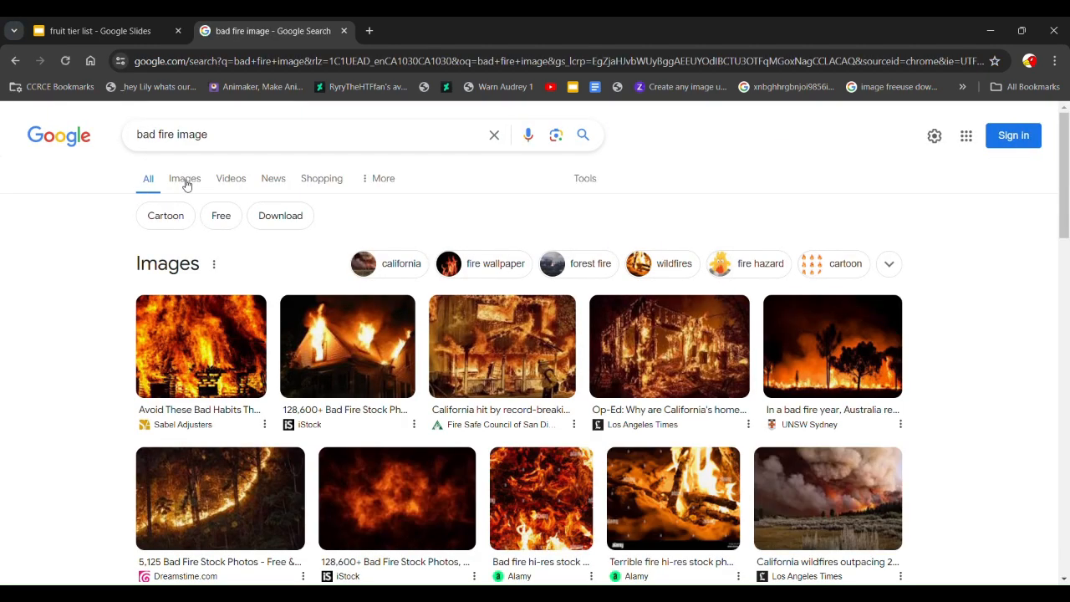
{"action": "left_click", "coordinate": [184, 177]}
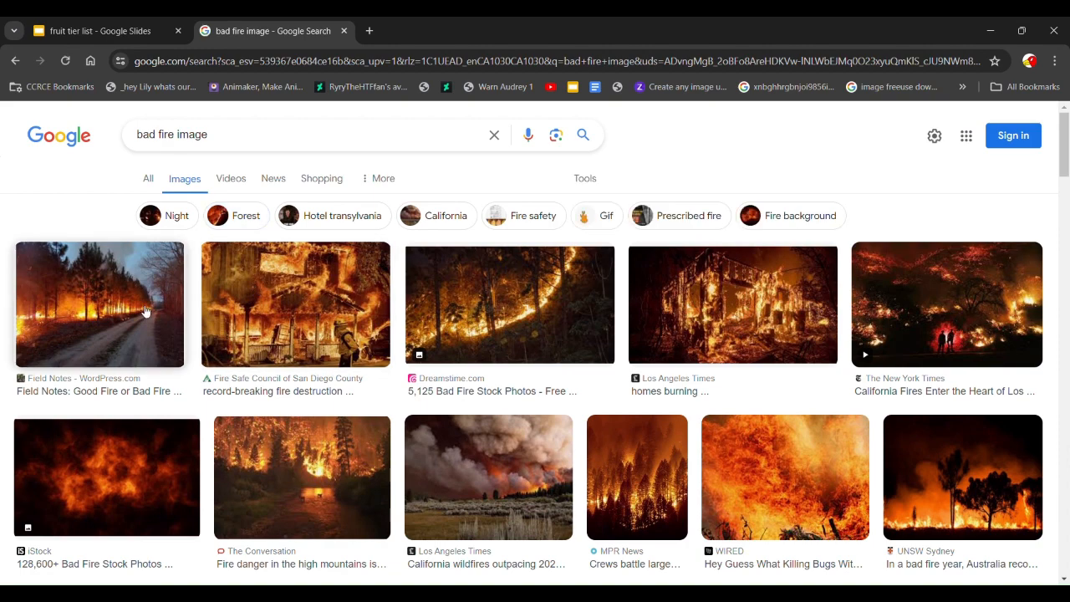
{"action": "mouse_move", "coordinate": [712, 323]}
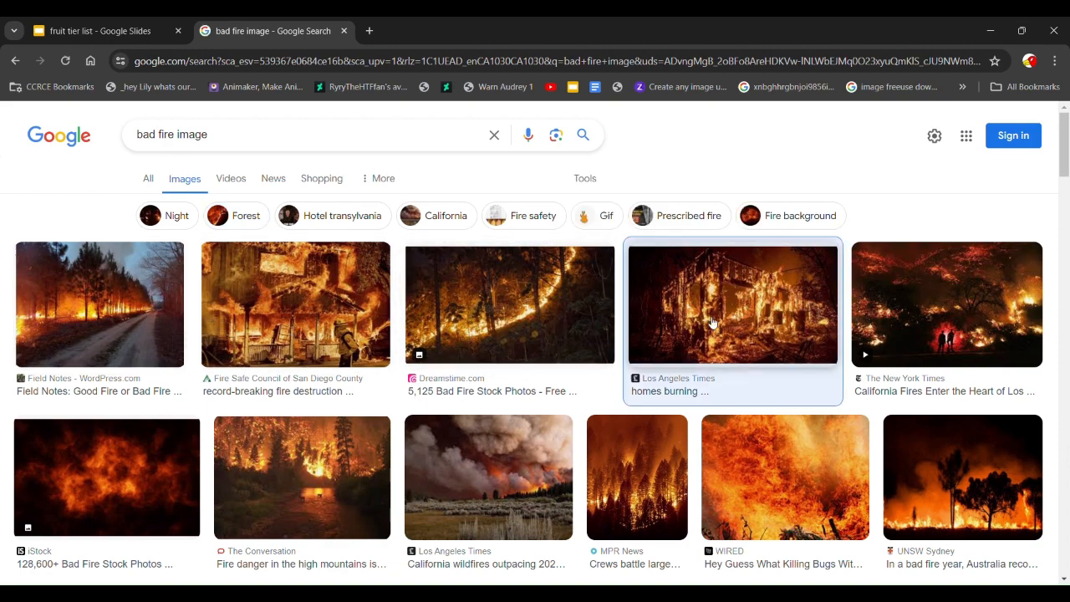
{"action": "left_click", "coordinate": [732, 304]}
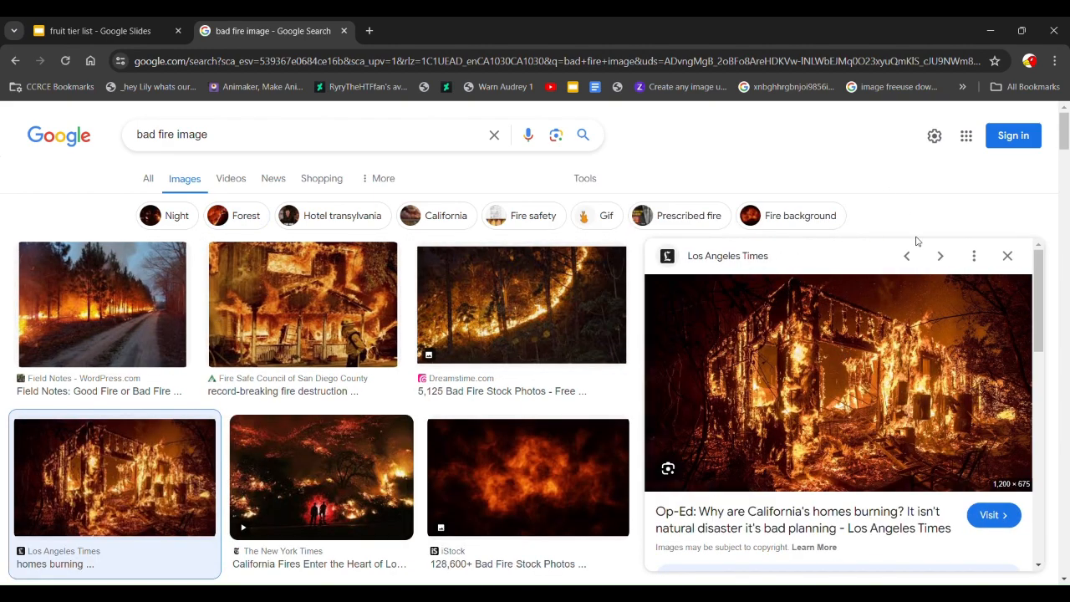
{"action": "left_click", "coordinate": [100, 30]}
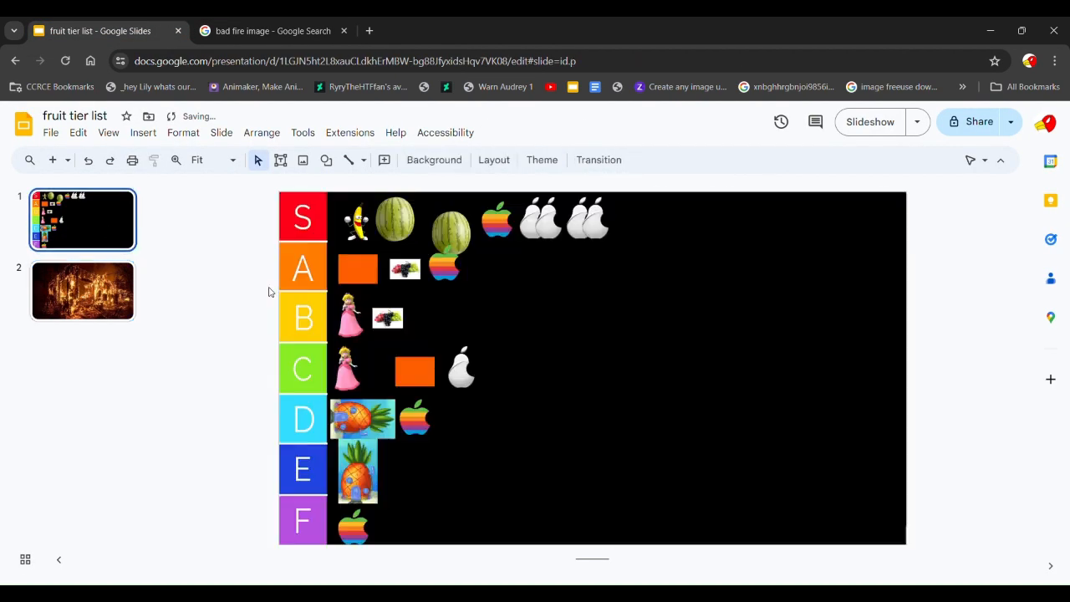
Step: Copy the S-row banana onto the burning-house slide and place it near the bottom of the photo
{"action": "left_click", "coordinate": [358, 219]}
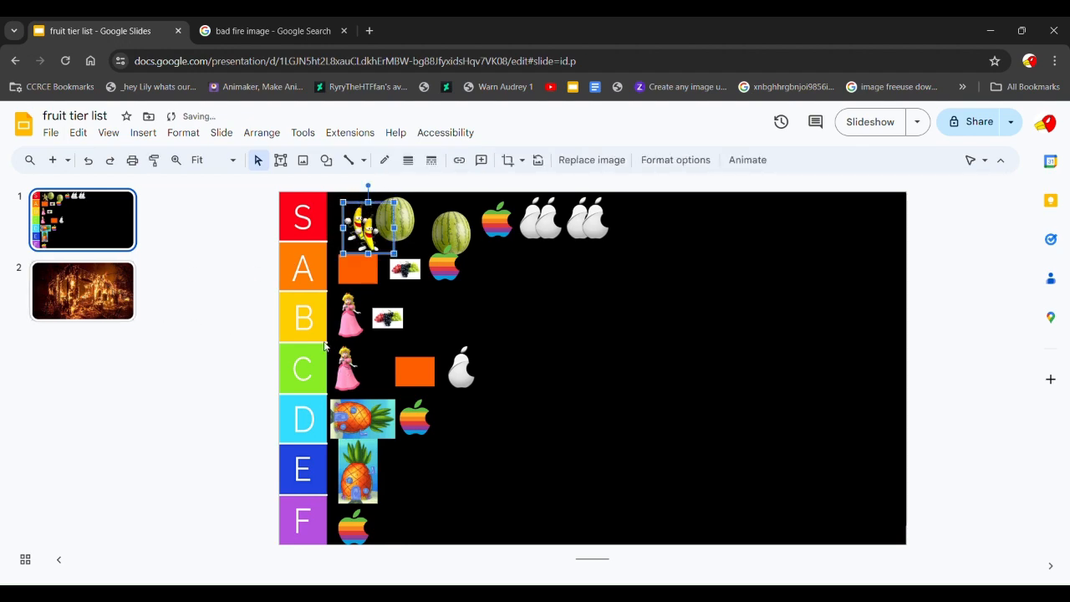
{"action": "left_click", "coordinate": [84, 291]}
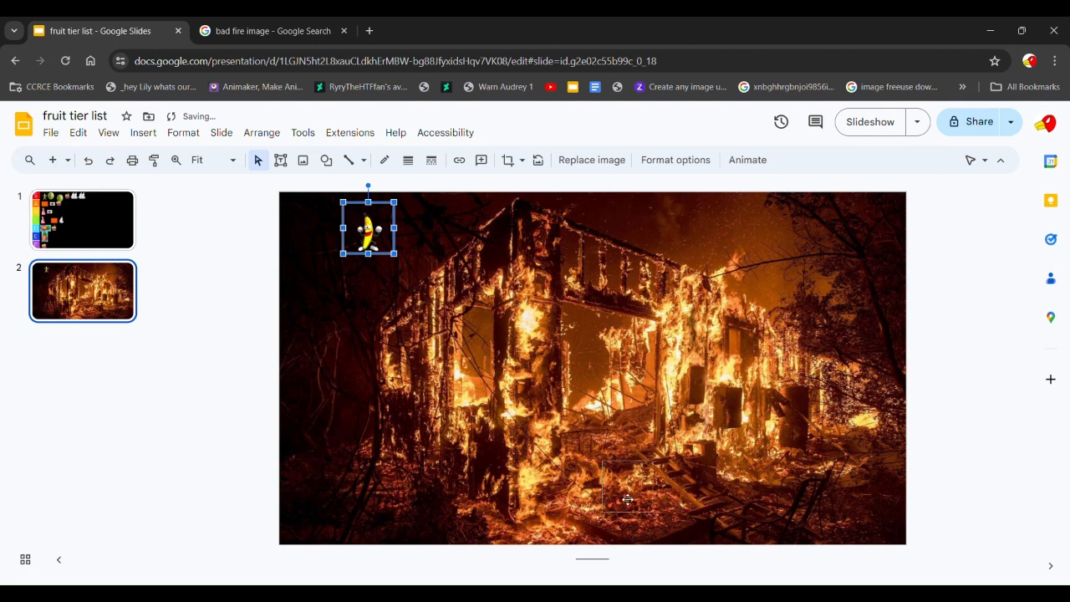
{"action": "left_click_drag", "start_coordinate": [368, 227], "coordinate": [635, 493]}
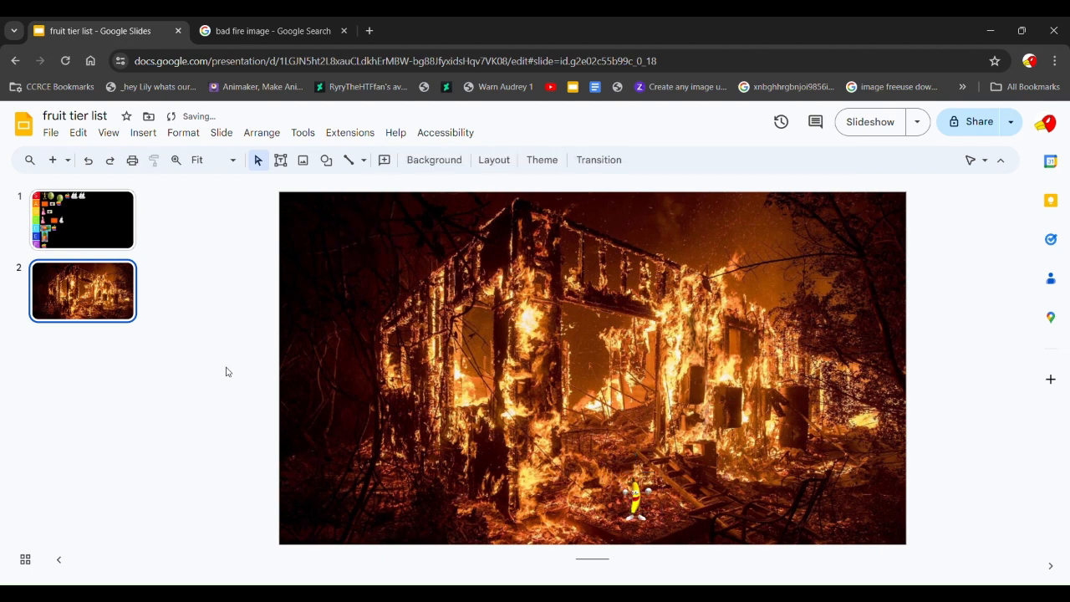
{"action": "left_click", "coordinate": [635, 498]}
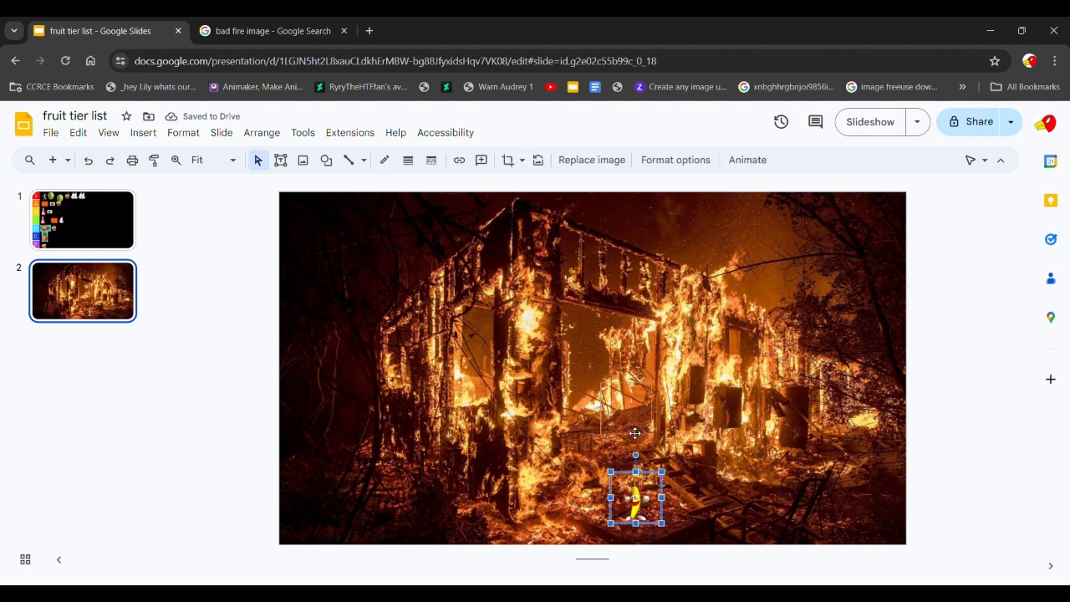